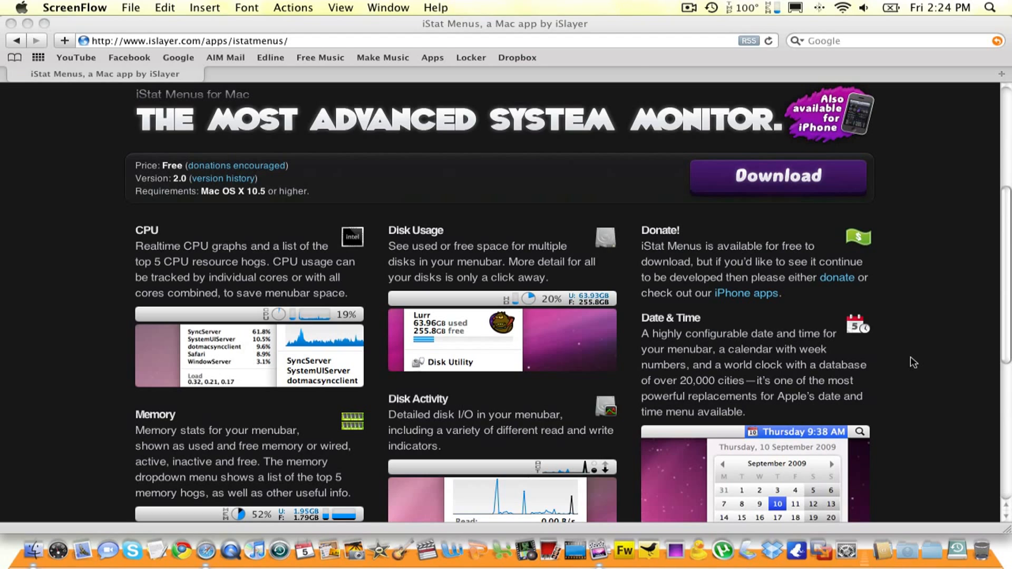
pyautogui.moveTo(630, 171)
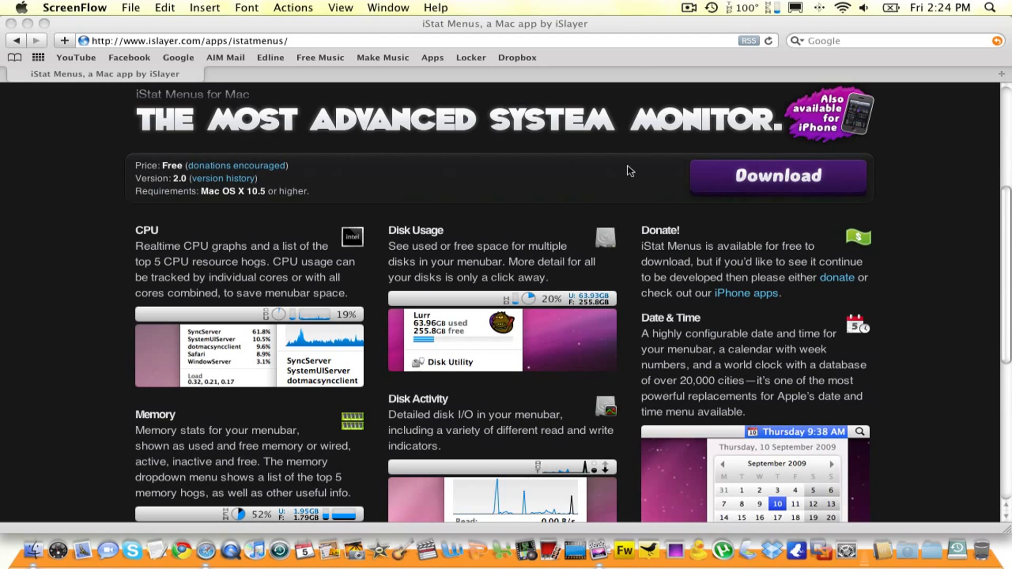
pyautogui.moveTo(743, 5)
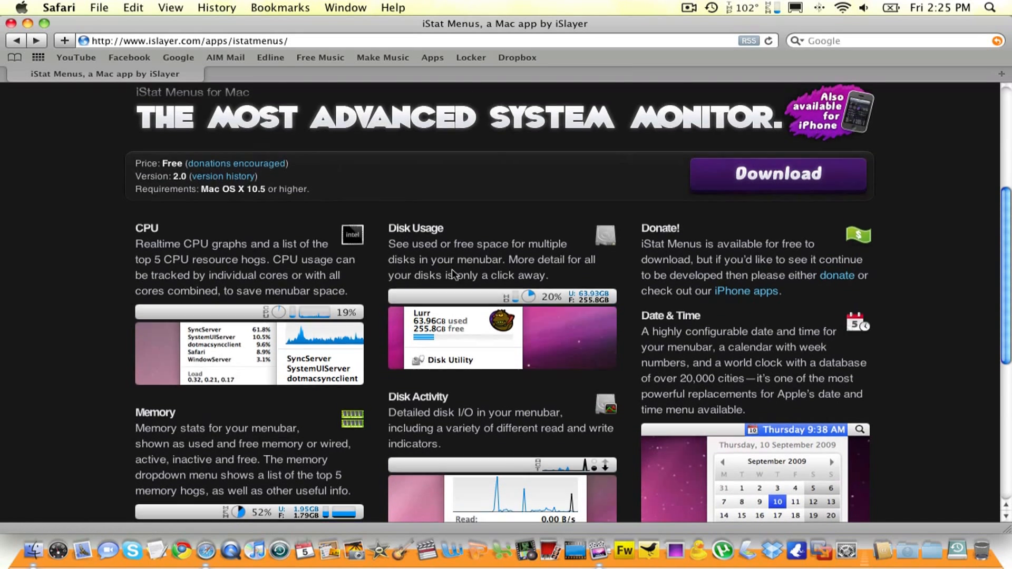
# Scroll through the iStat Menus web page, then close the Safari window.
pyautogui.scroll(-3)
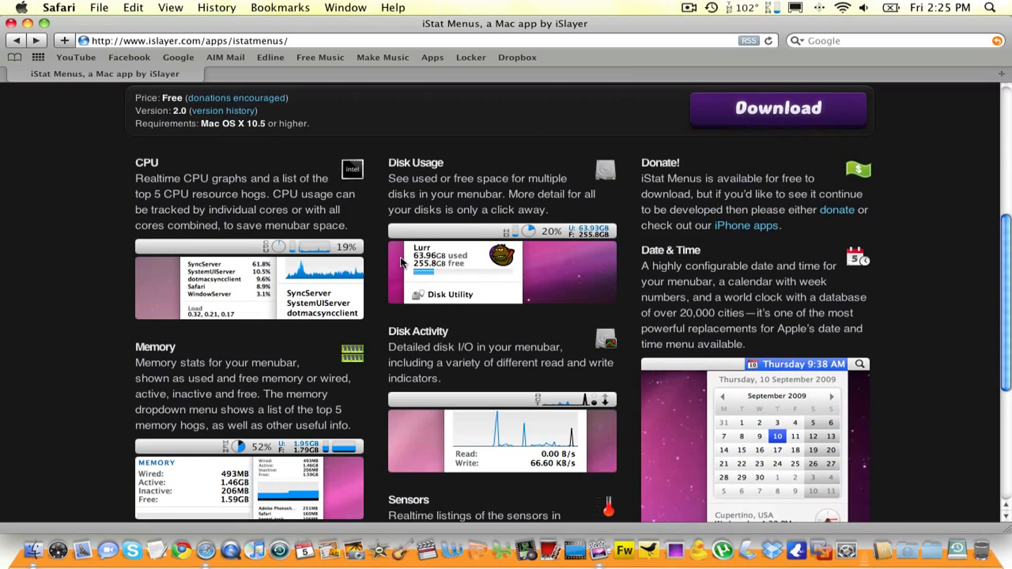
pyautogui.scroll(-3)
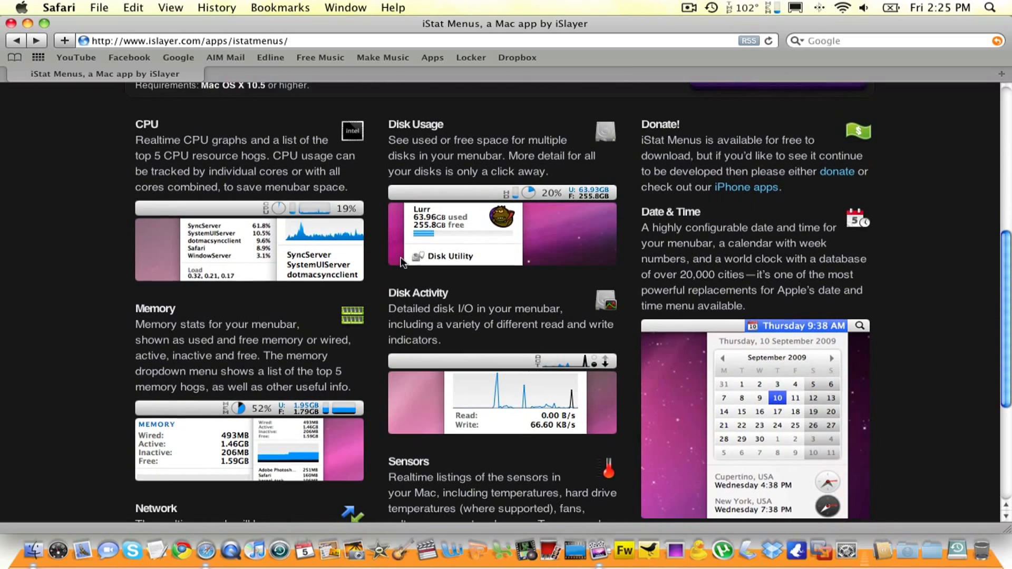
pyautogui.scroll(3)
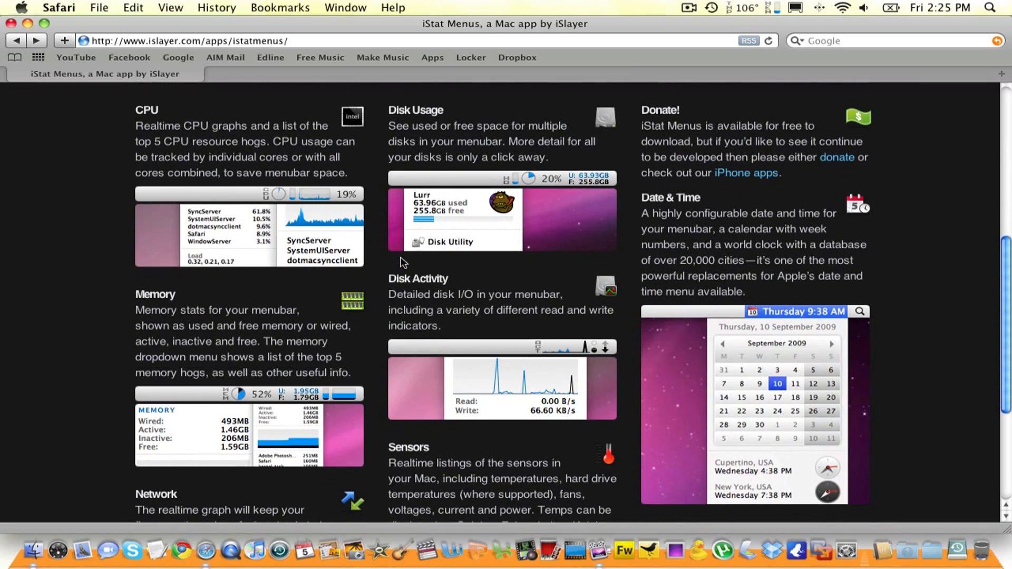
pyautogui.scroll(-3)
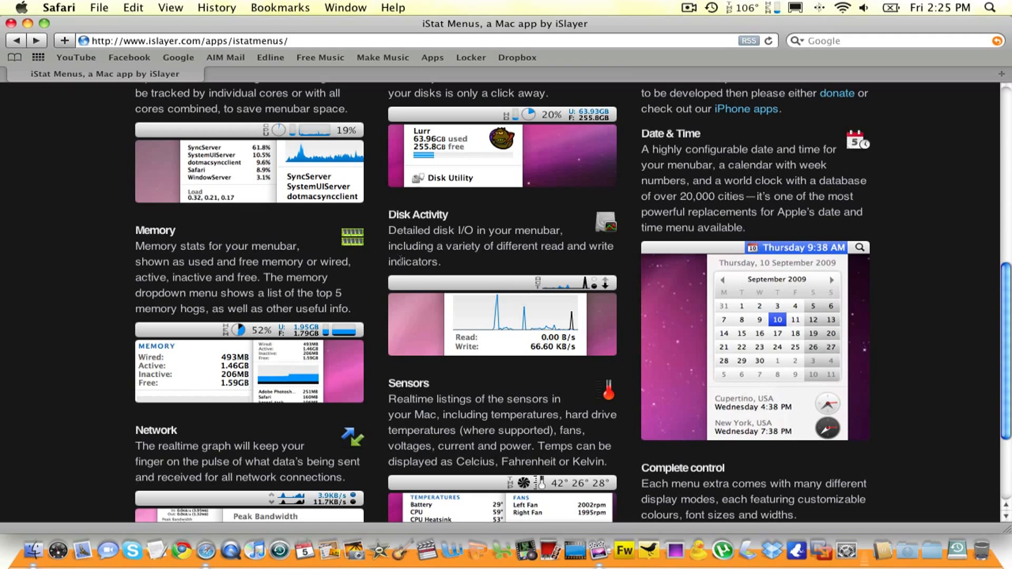
pyautogui.scroll(-3)
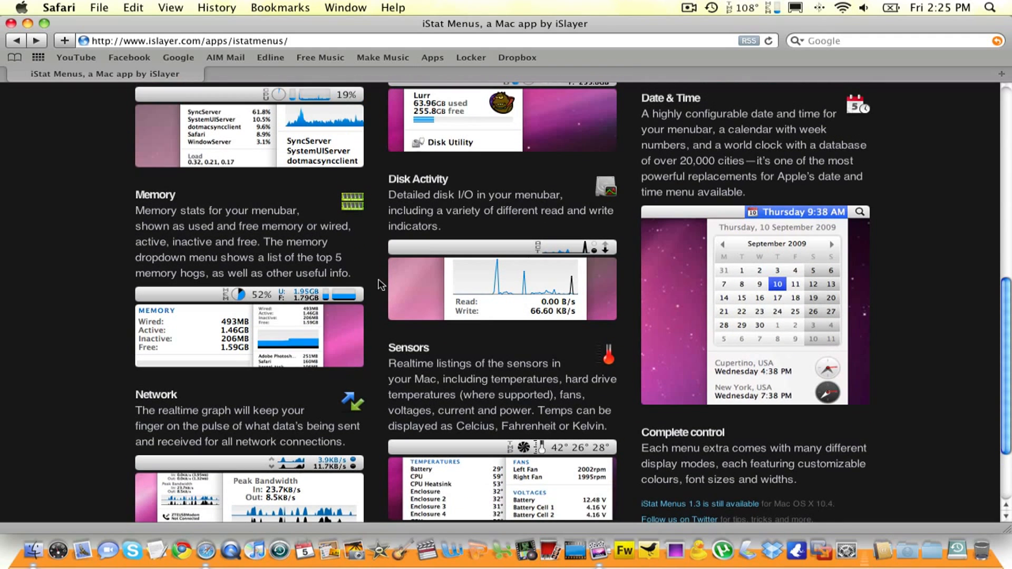
pyautogui.scroll(3)
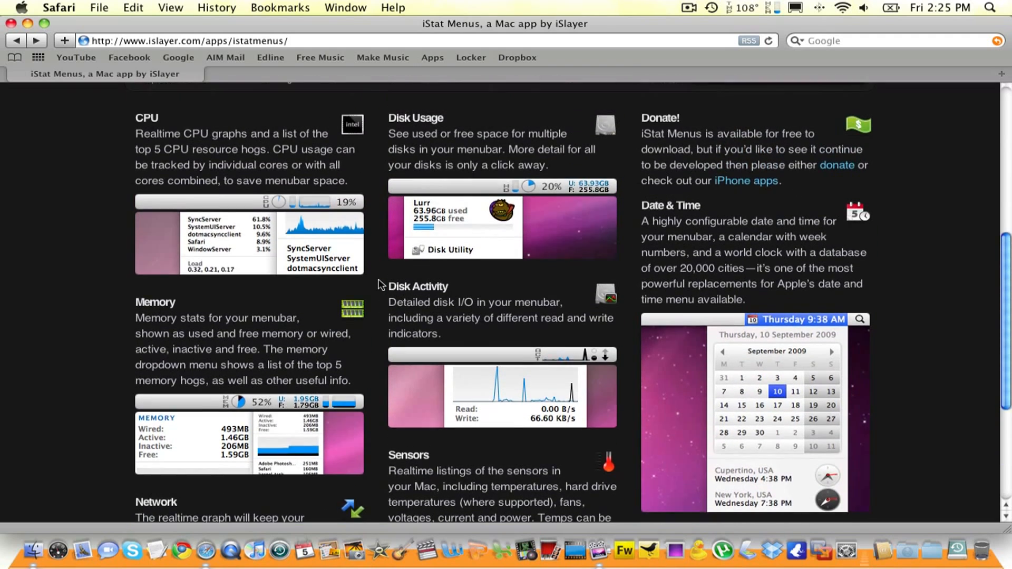
pyautogui.scroll(3)
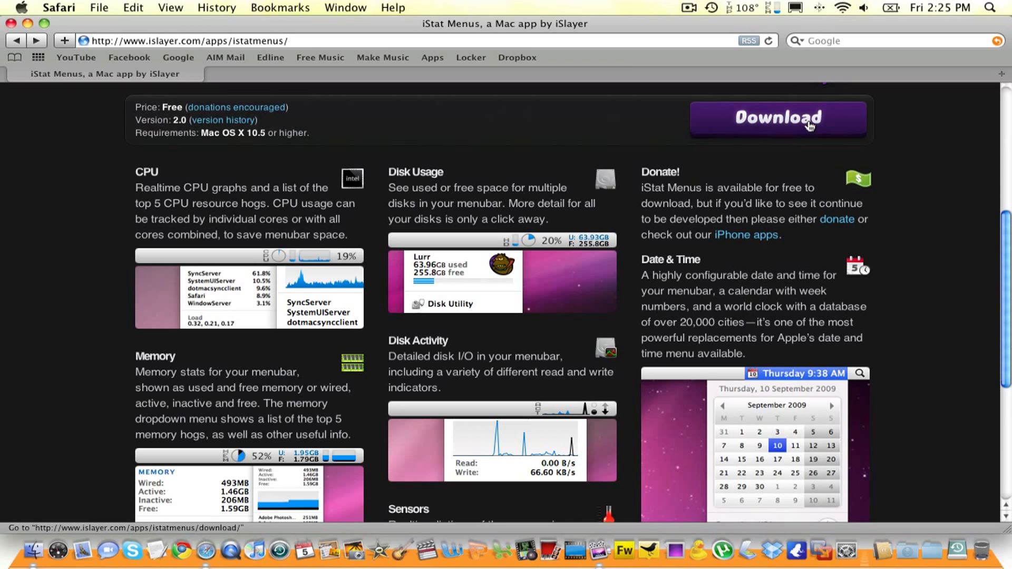
pyautogui.moveTo(30, 24)
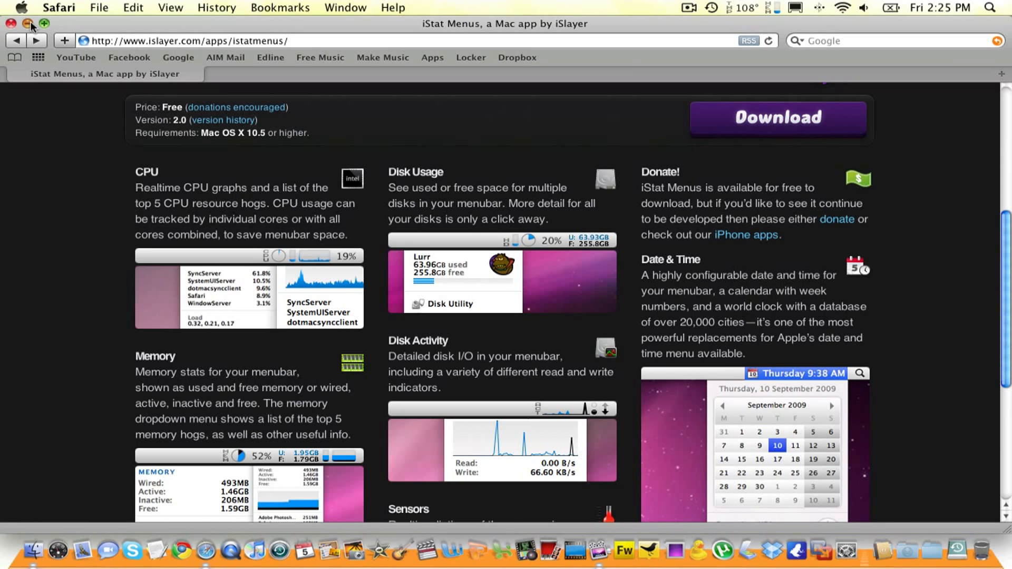
pyautogui.click(11, 25)
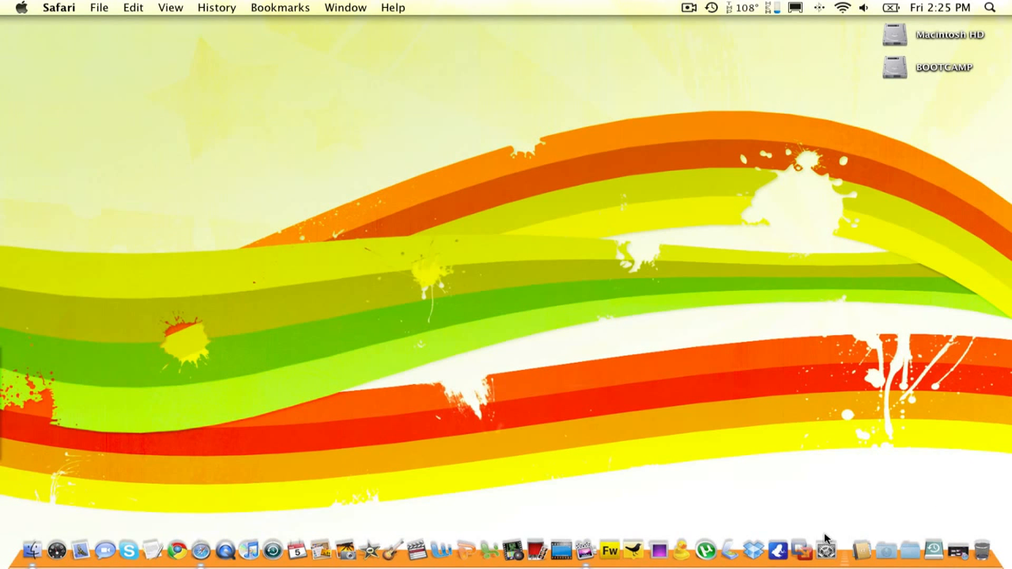
# Launch System Preferences from the Dock and select the iStat Menus pane under Other.
pyautogui.click(855, 535)
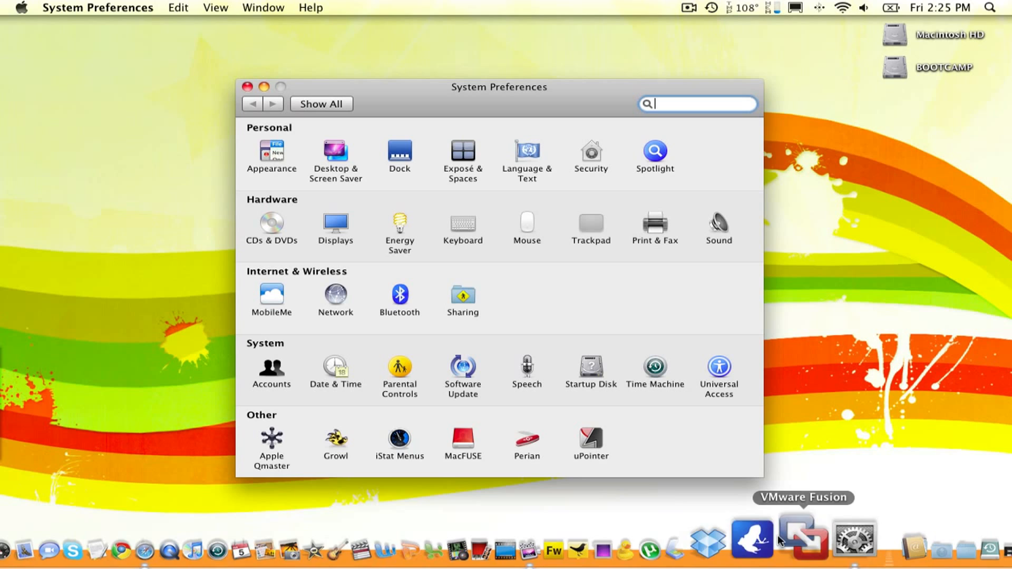
pyautogui.moveTo(403, 435)
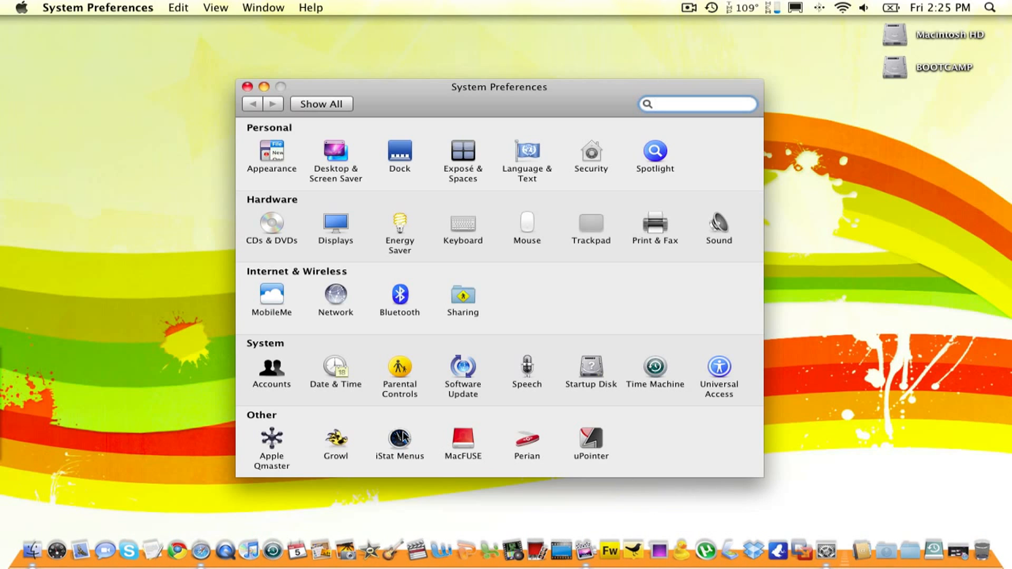
pyautogui.click(399, 443)
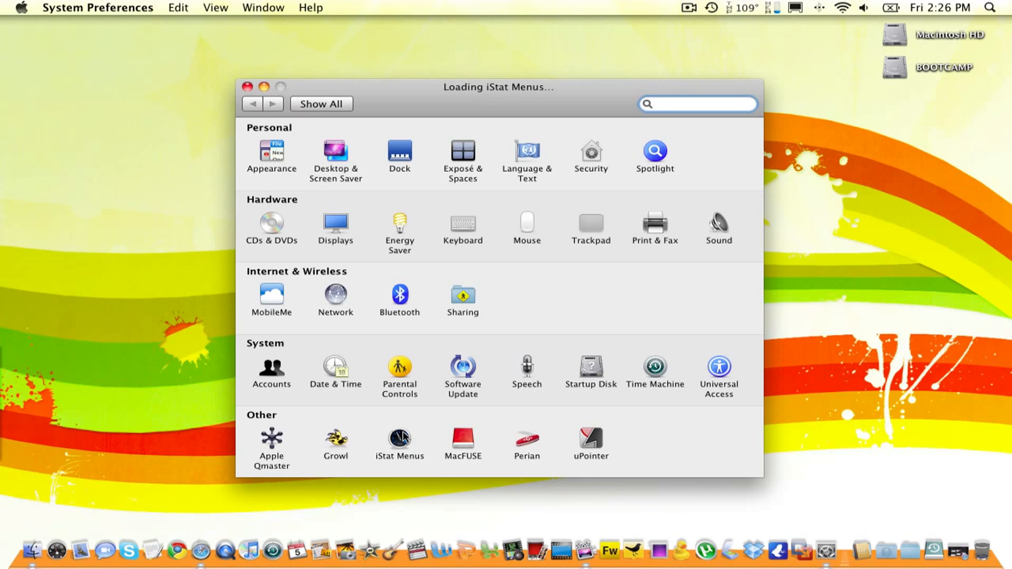
# Try the Aqua skin and Fire colour in General, leaving the skin as Blaqua in Blue.
pyautogui.click(398, 438)
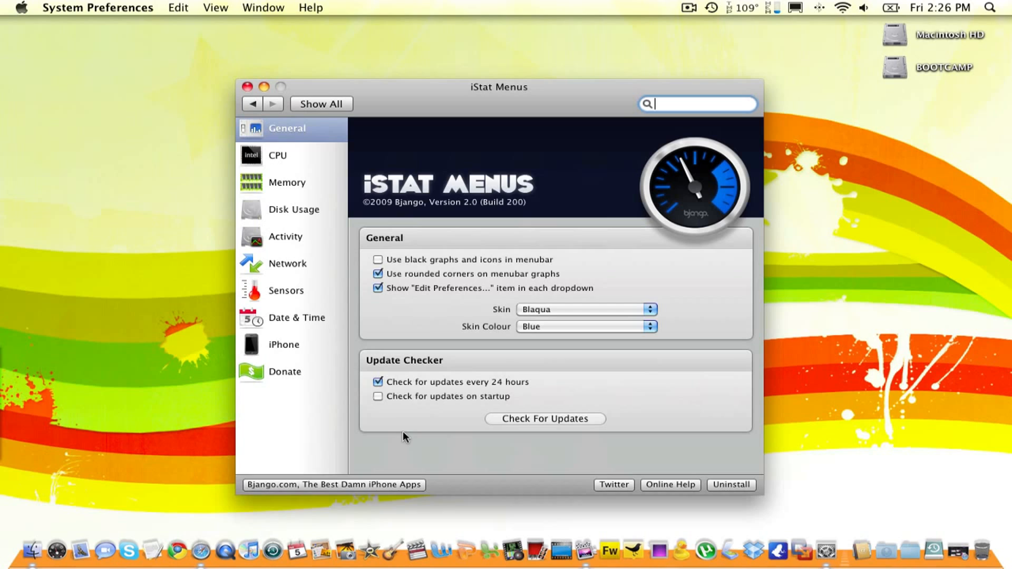
pyautogui.moveTo(732, 27)
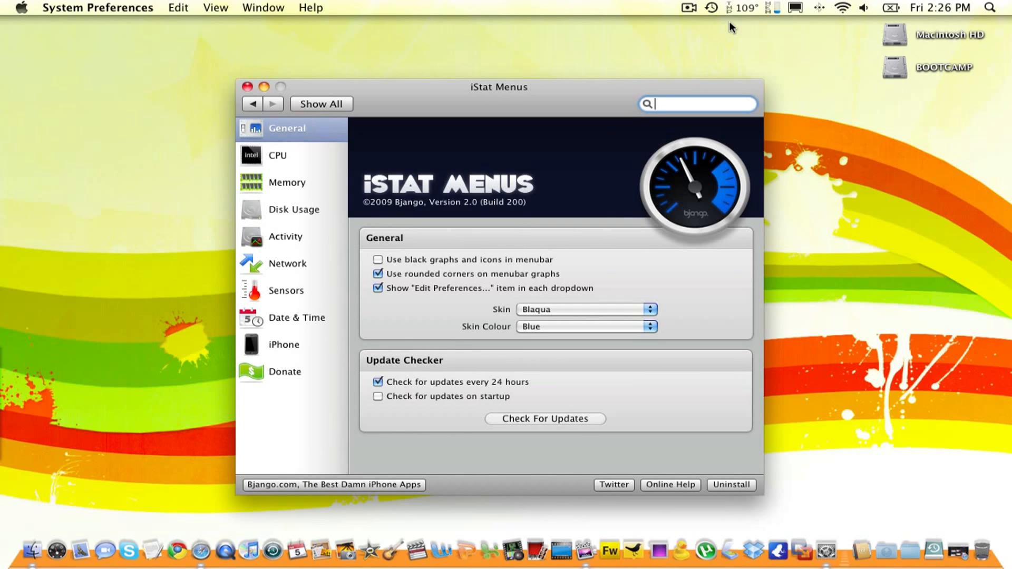
pyautogui.moveTo(778, 11)
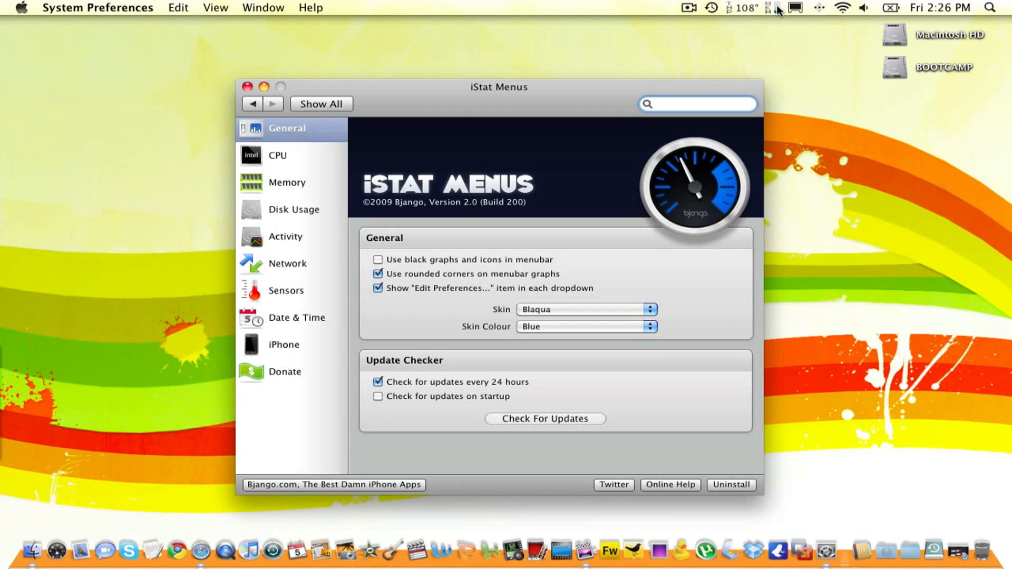
pyautogui.moveTo(449, 70)
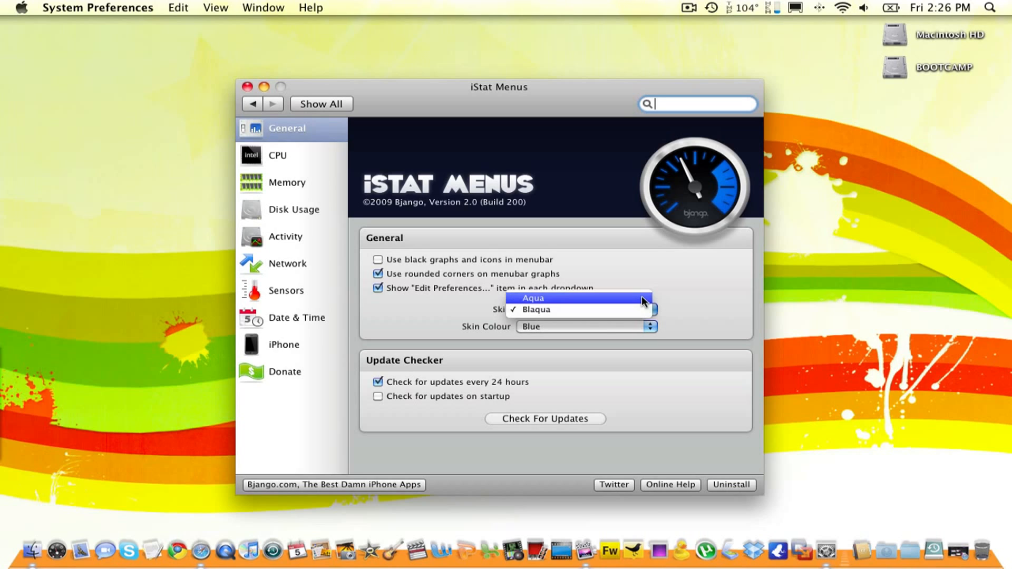
pyautogui.click(531, 298)
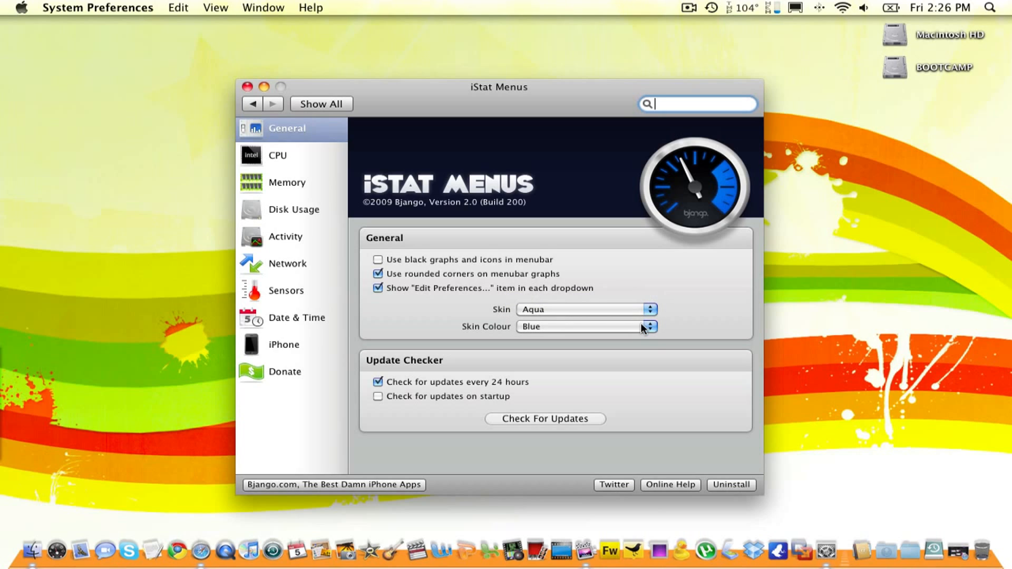
pyautogui.click(651, 326)
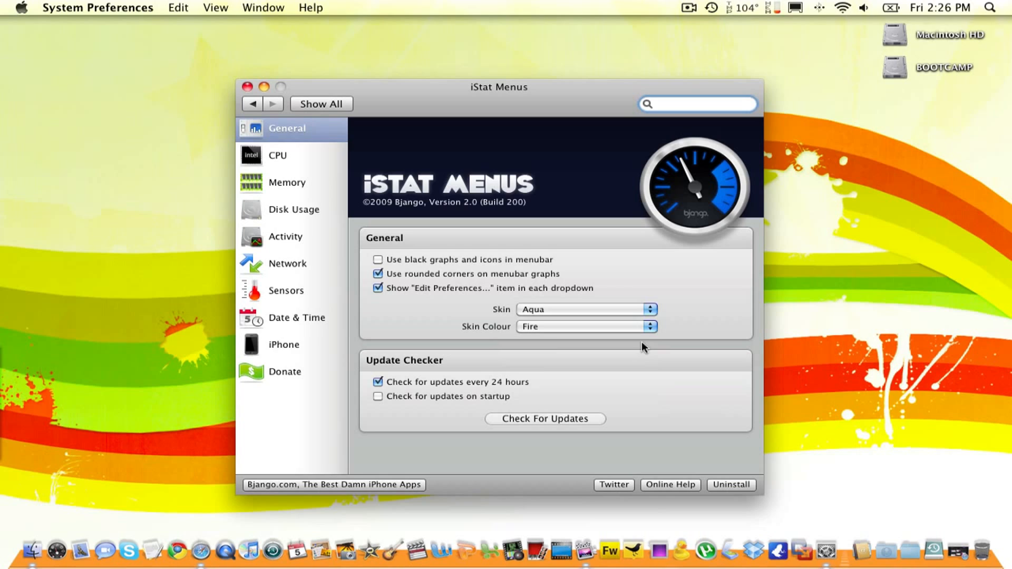
pyautogui.click(277, 156)
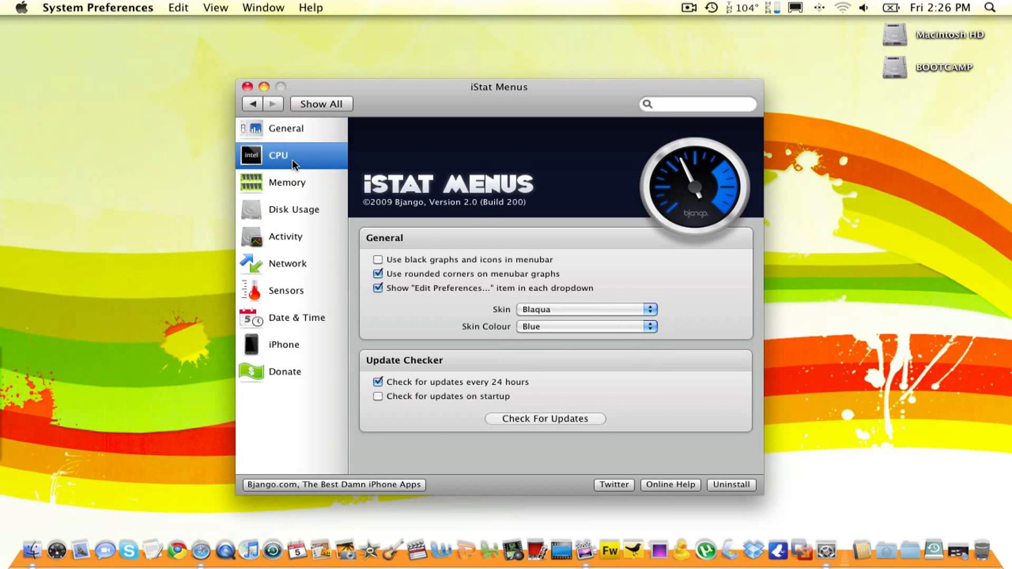
# Show the CPU settings and toggle Monitor CPU Usage on, then back off.
pyautogui.click(278, 155)
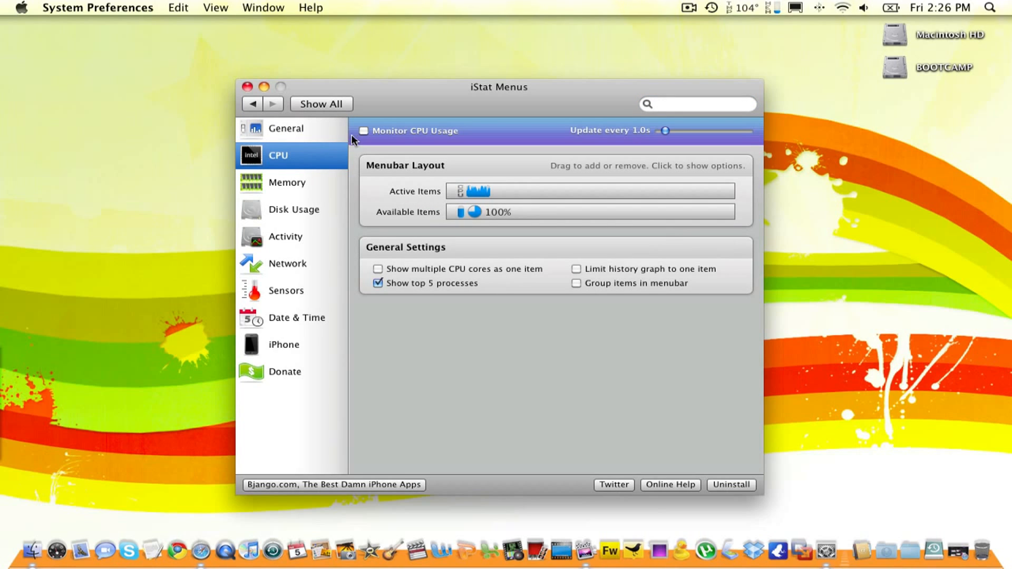
pyautogui.click(364, 131)
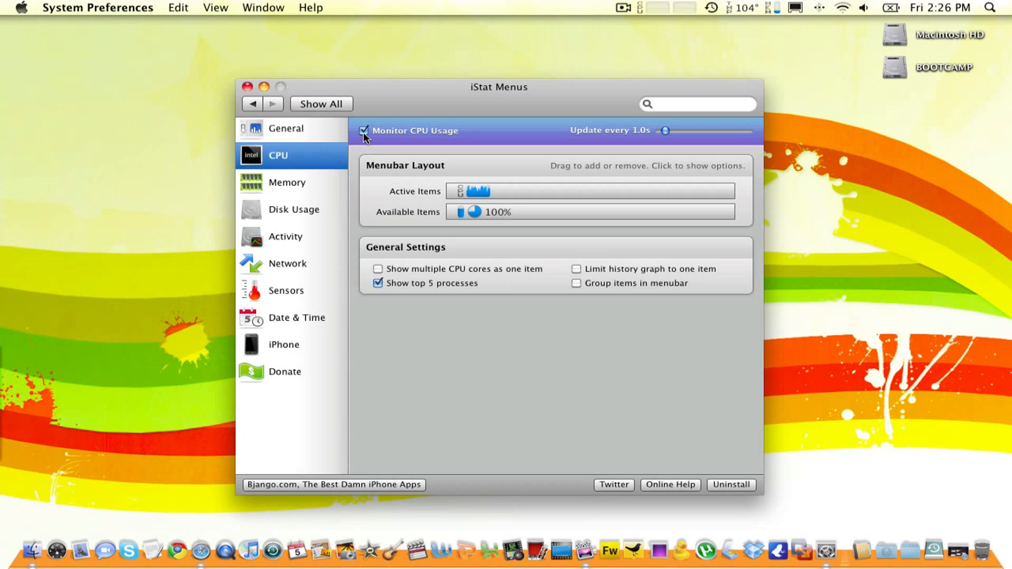
pyautogui.click(364, 131)
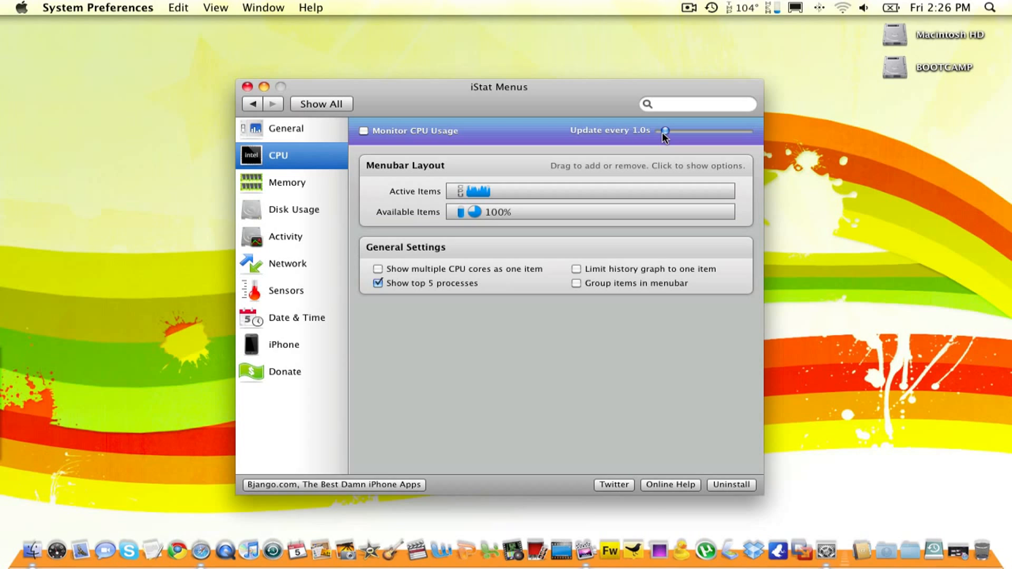
pyautogui.moveTo(441, 174)
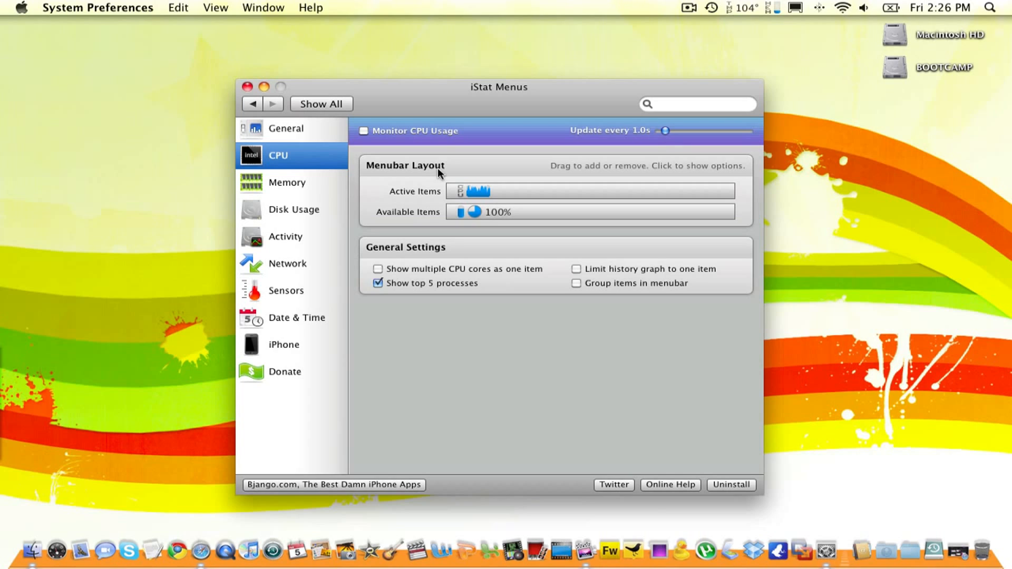
pyautogui.moveTo(628, 294)
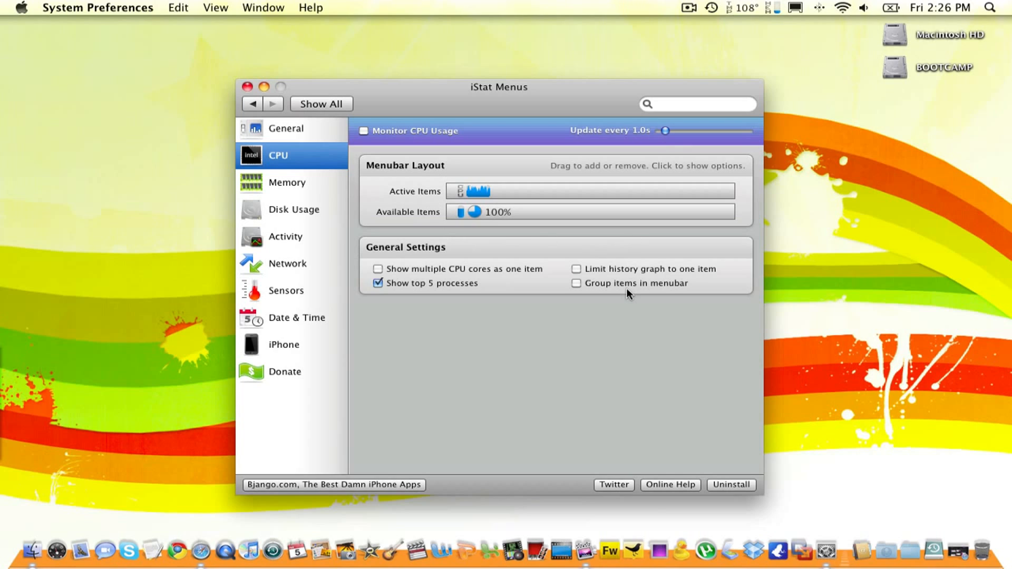
pyautogui.moveTo(301, 181)
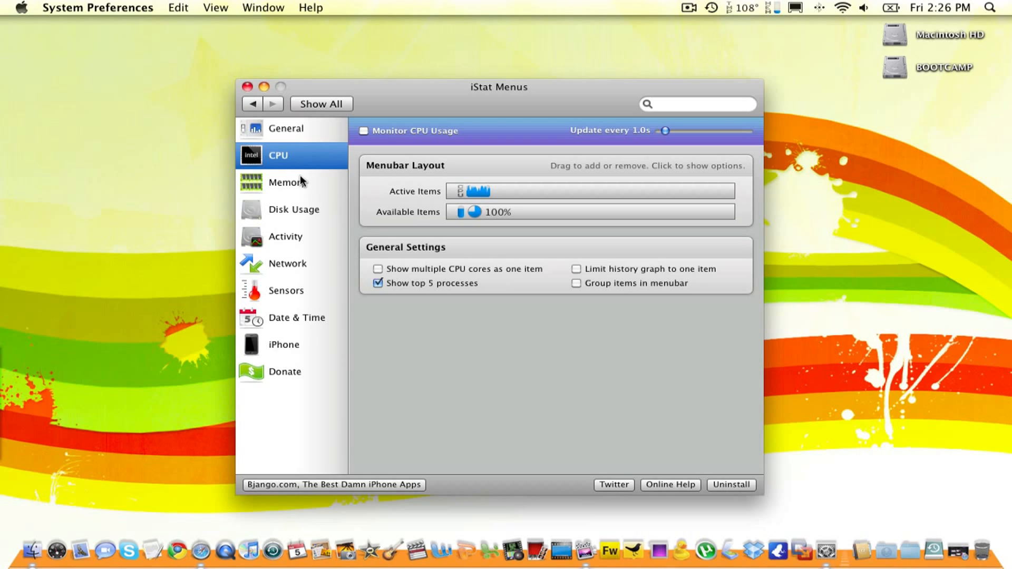
# Show the Memory settings with the percentage item active, then move to Disk Usage.
pyautogui.click(284, 183)
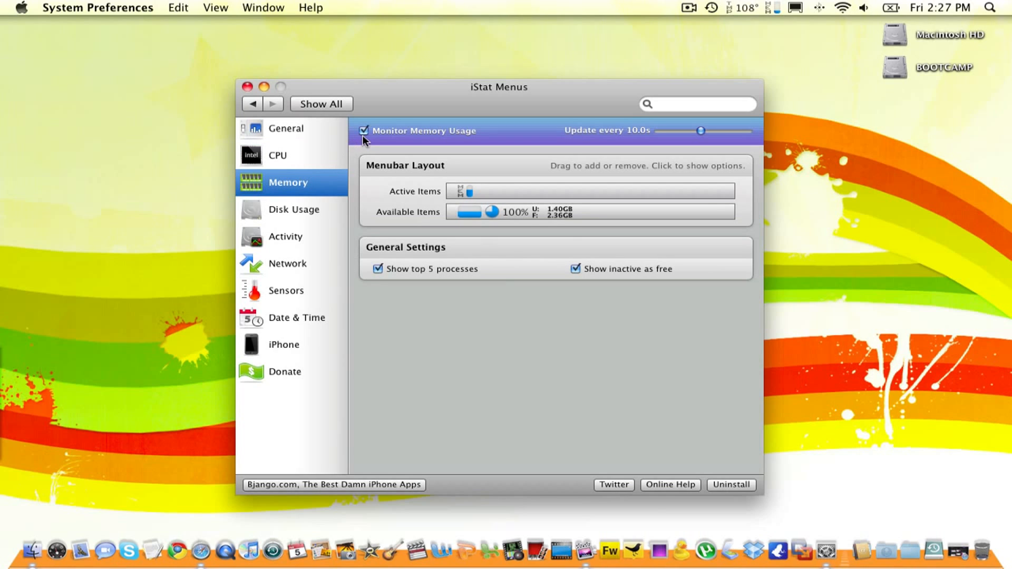
pyautogui.moveTo(681, 136)
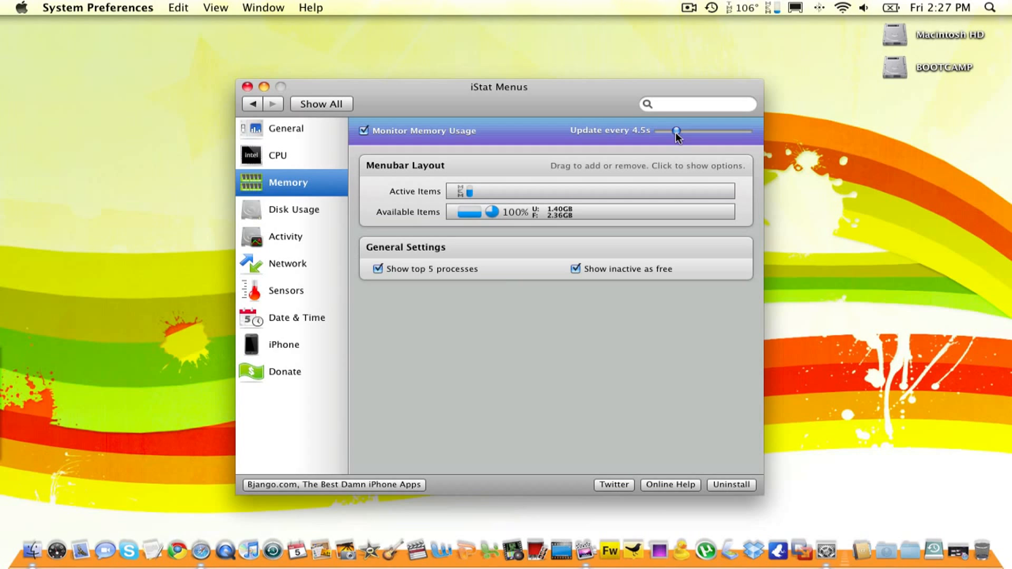
pyautogui.moveTo(470, 200)
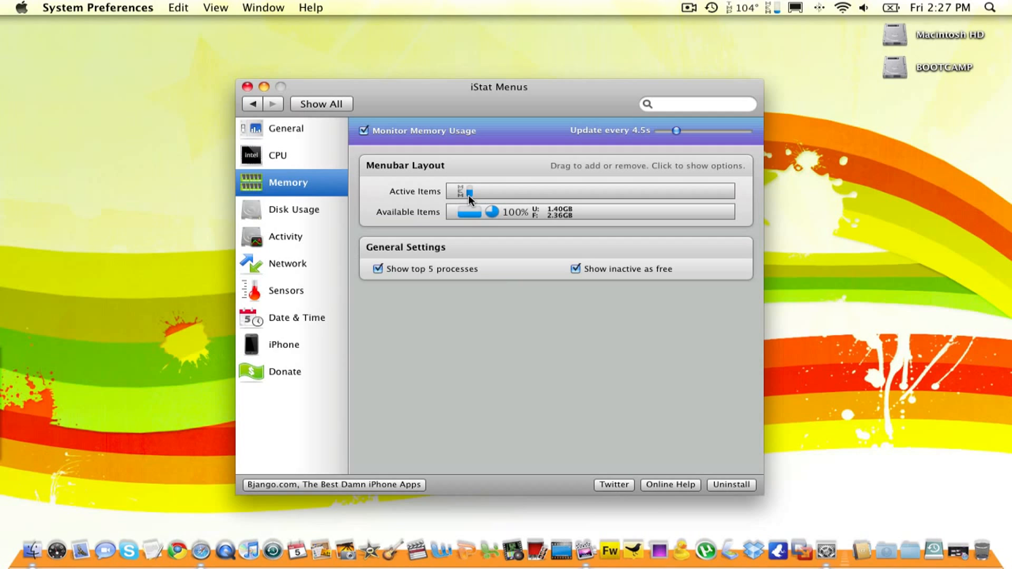
pyautogui.moveTo(476, 215)
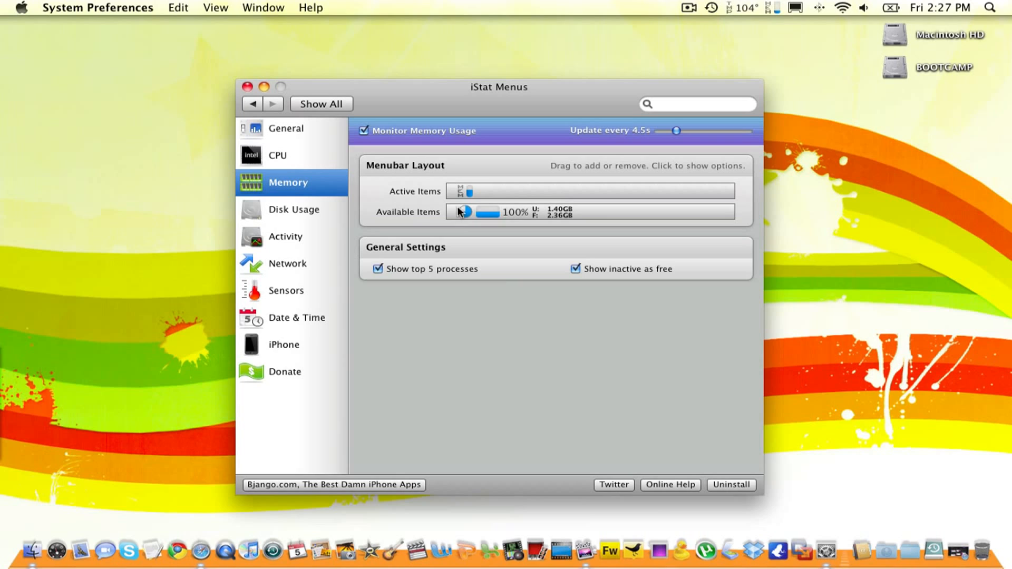
pyautogui.moveTo(513, 213)
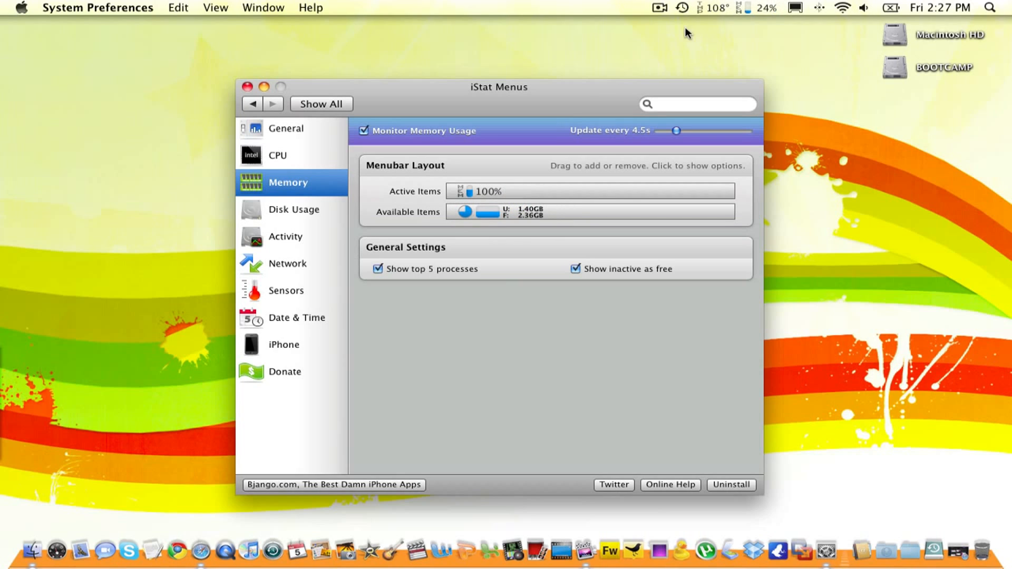
pyautogui.moveTo(770, 18)
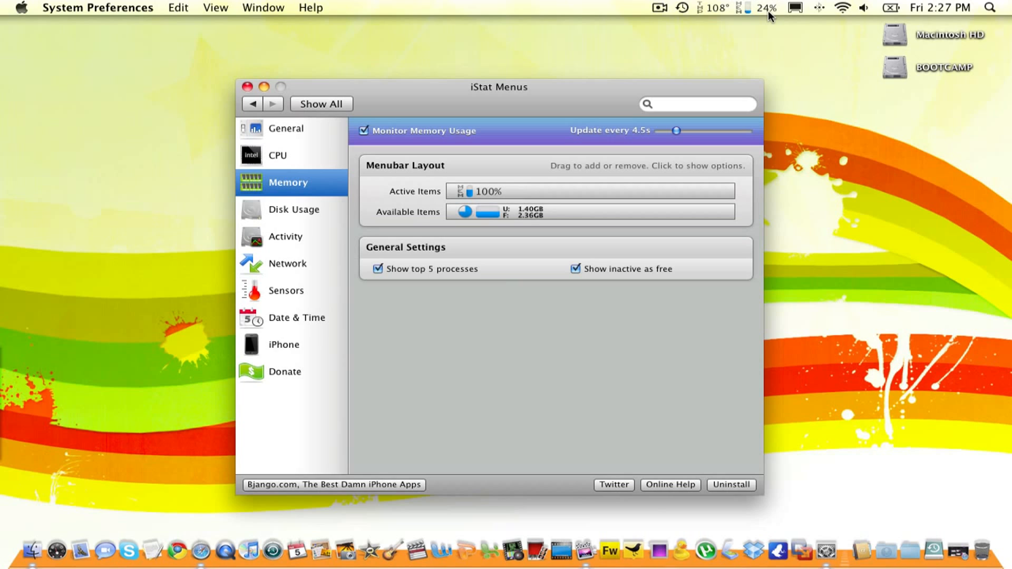
pyautogui.click(293, 209)
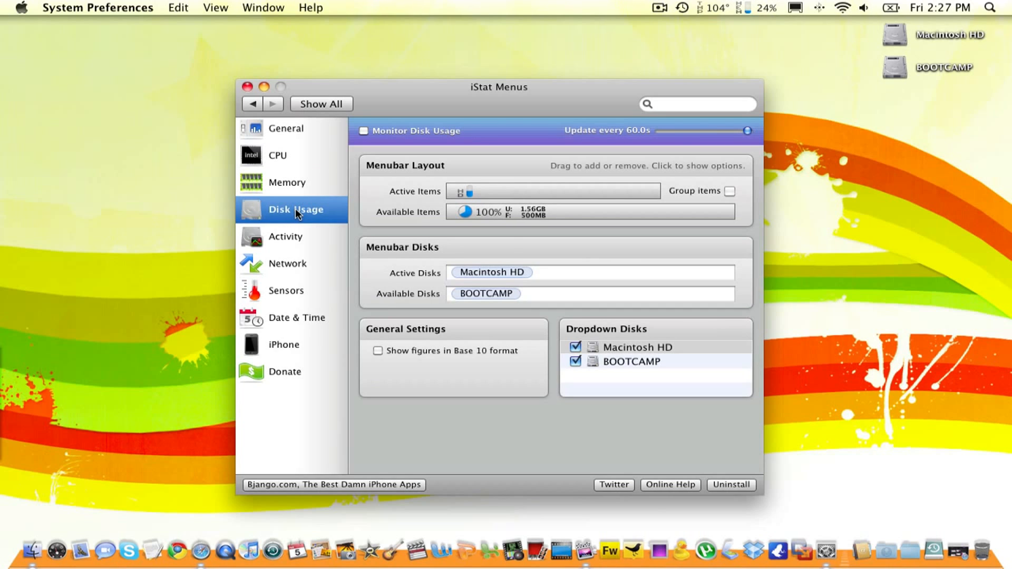
pyautogui.moveTo(895, 32)
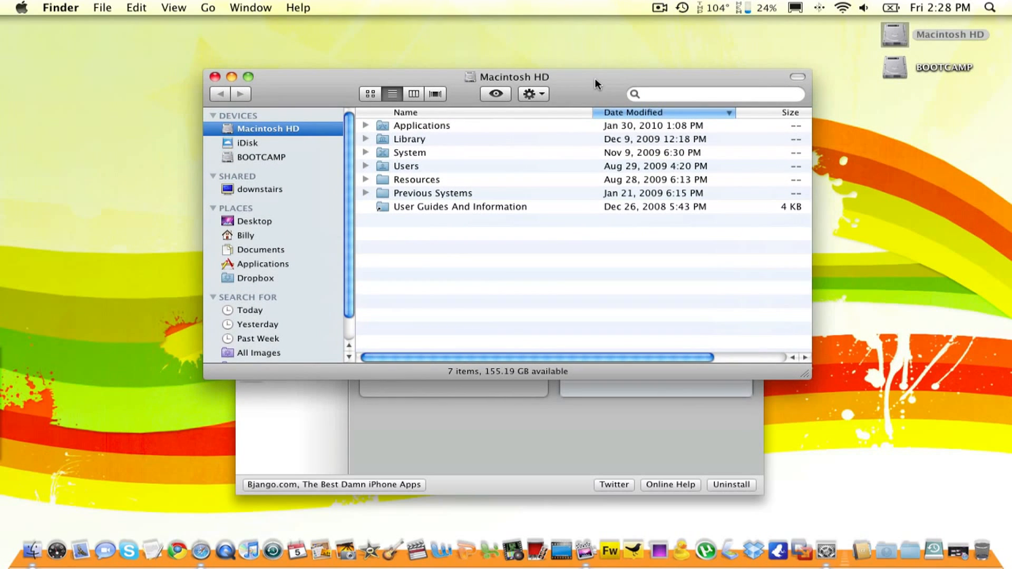
pyautogui.moveTo(559, 370)
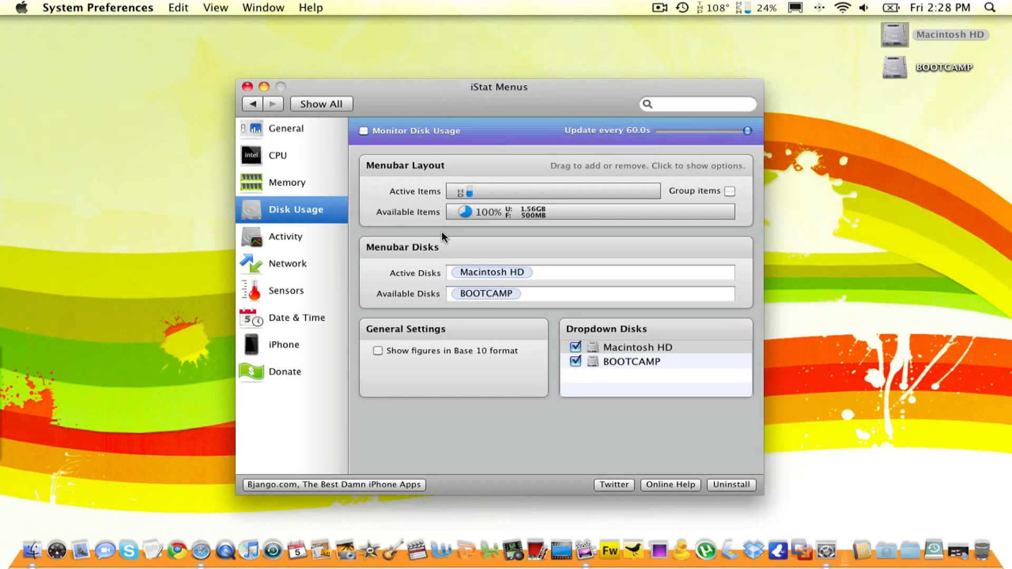
pyautogui.moveTo(510, 305)
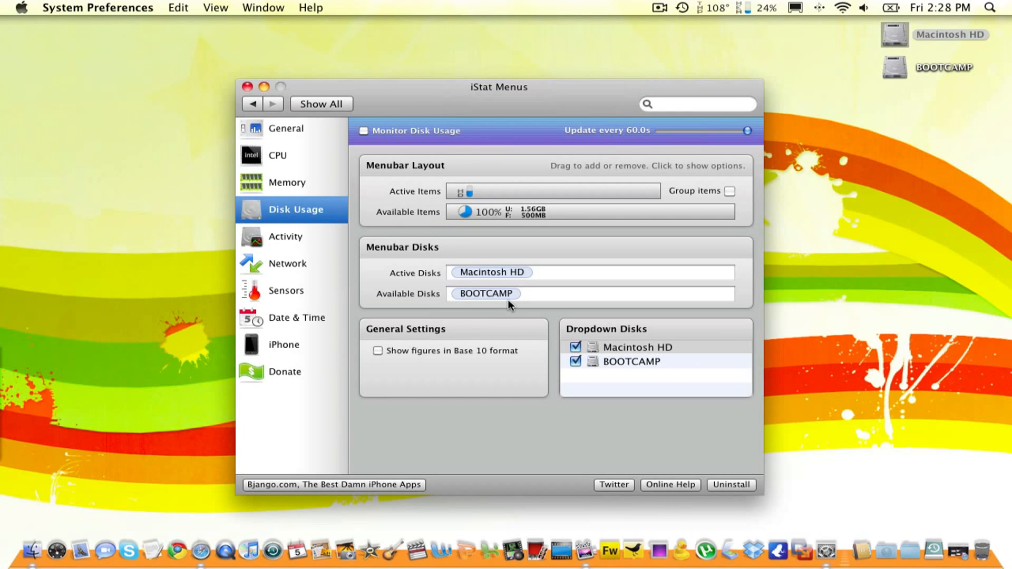
pyautogui.moveTo(896, 89)
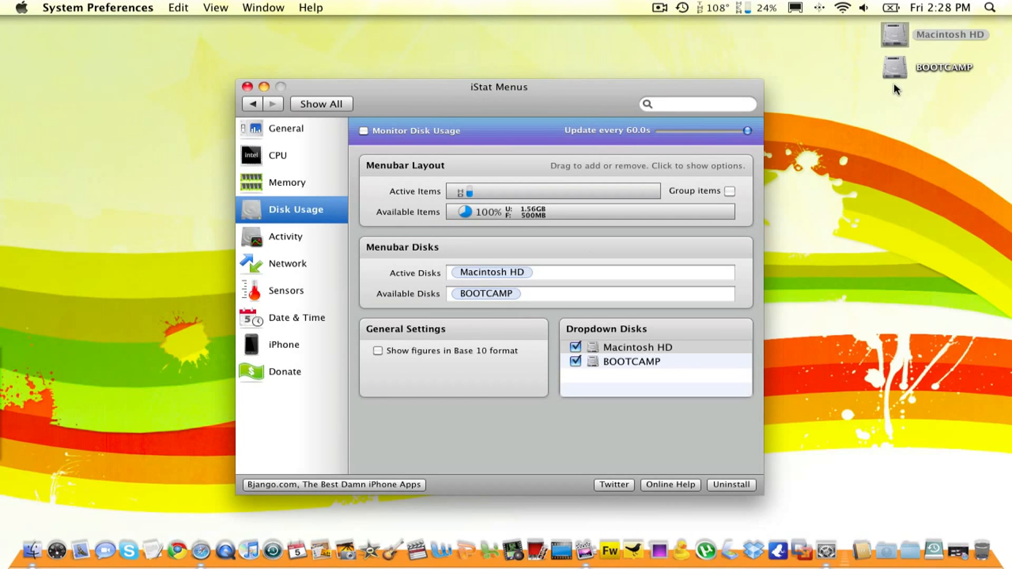
pyautogui.moveTo(950, 116)
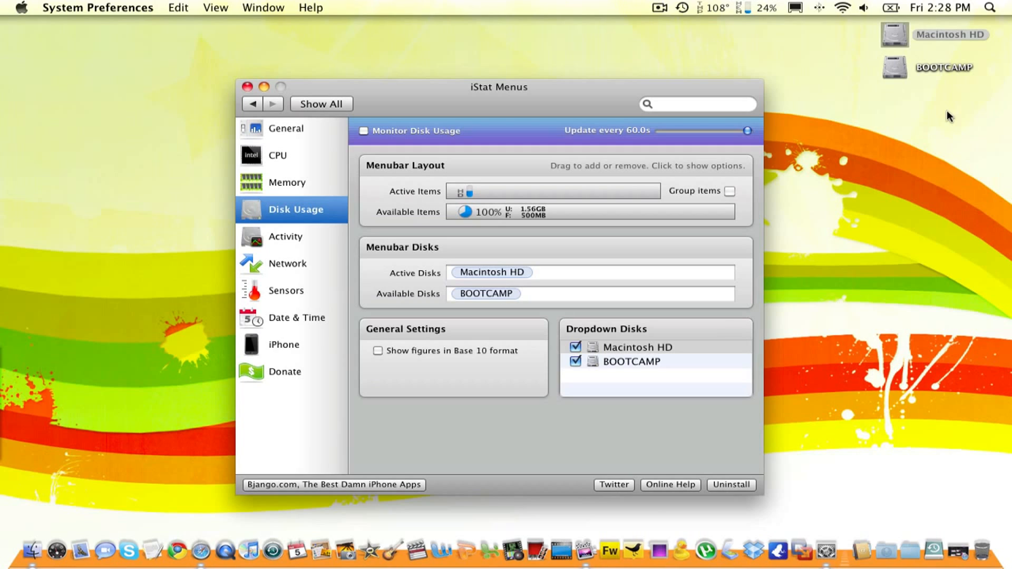
pyautogui.moveTo(303, 244)
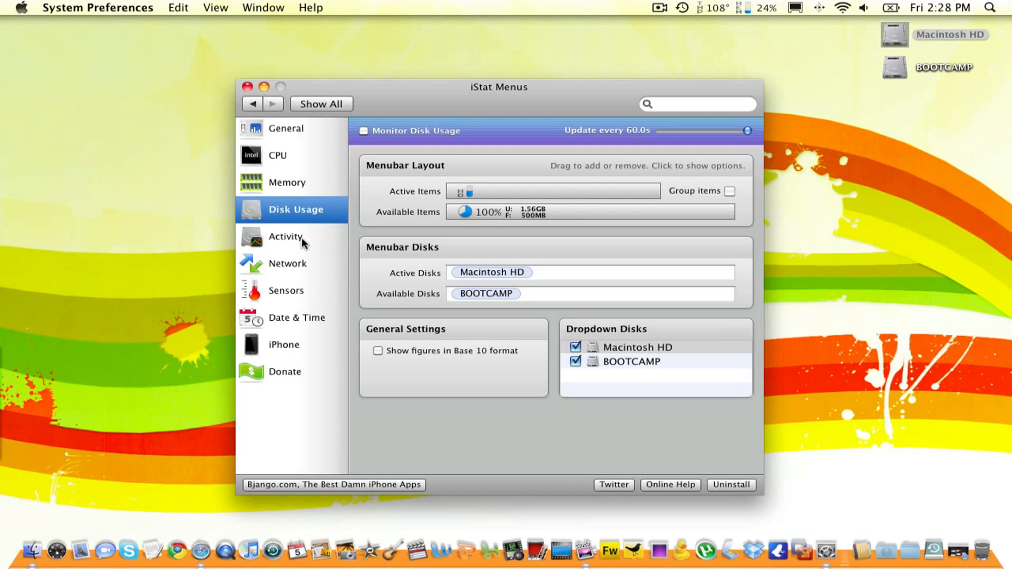
# Enable Monitor Bandwidth in the Network settings so speeds show in the menu bar.
pyautogui.click(287, 237)
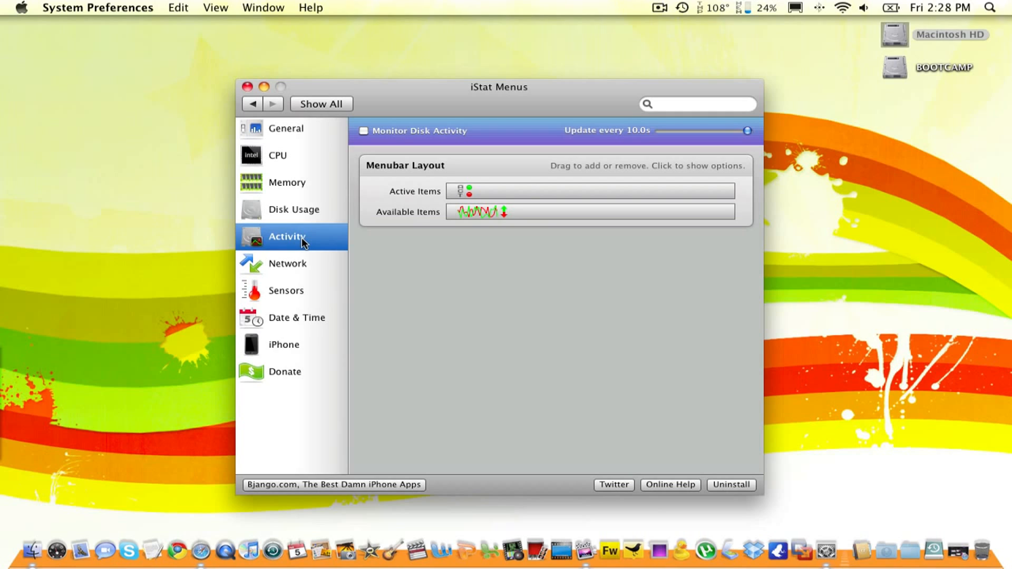
pyautogui.click(286, 263)
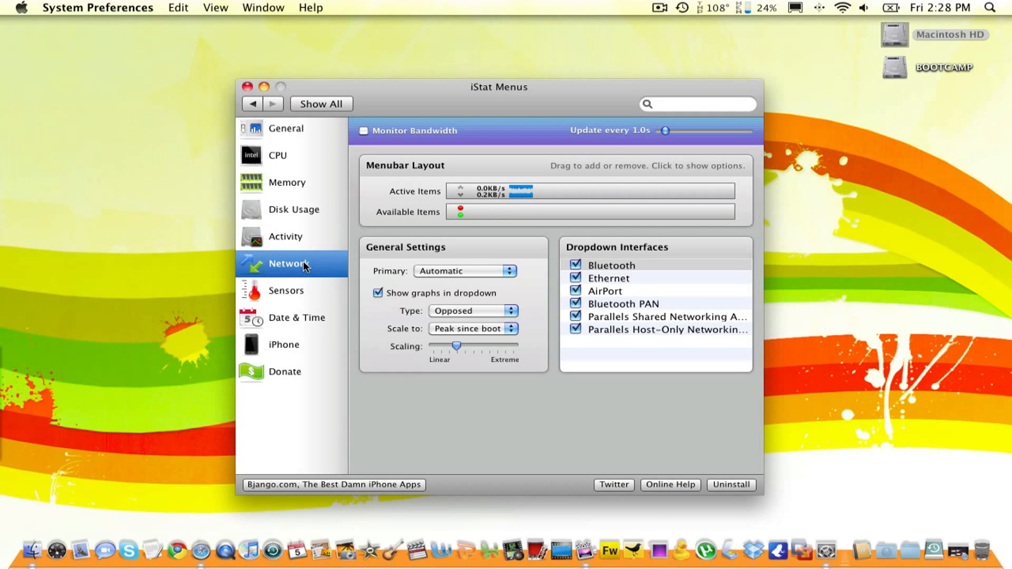
pyautogui.moveTo(288, 277)
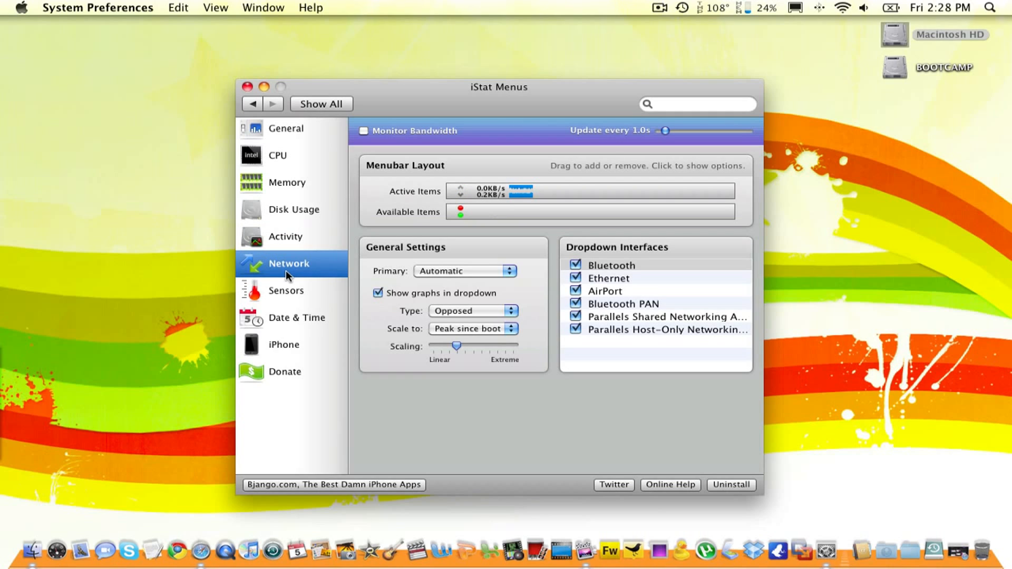
pyautogui.click(841, 7)
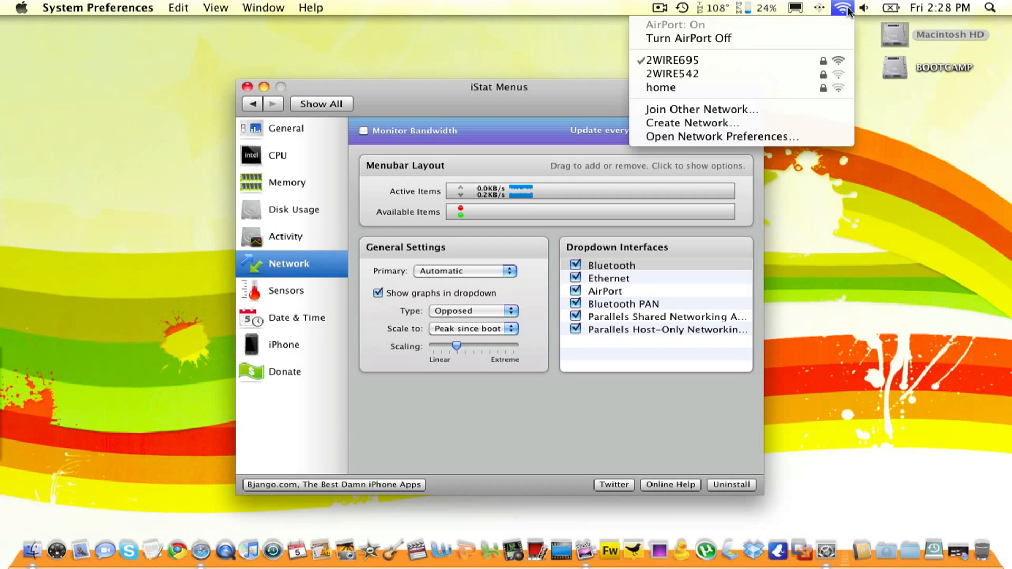
pyautogui.click(409, 106)
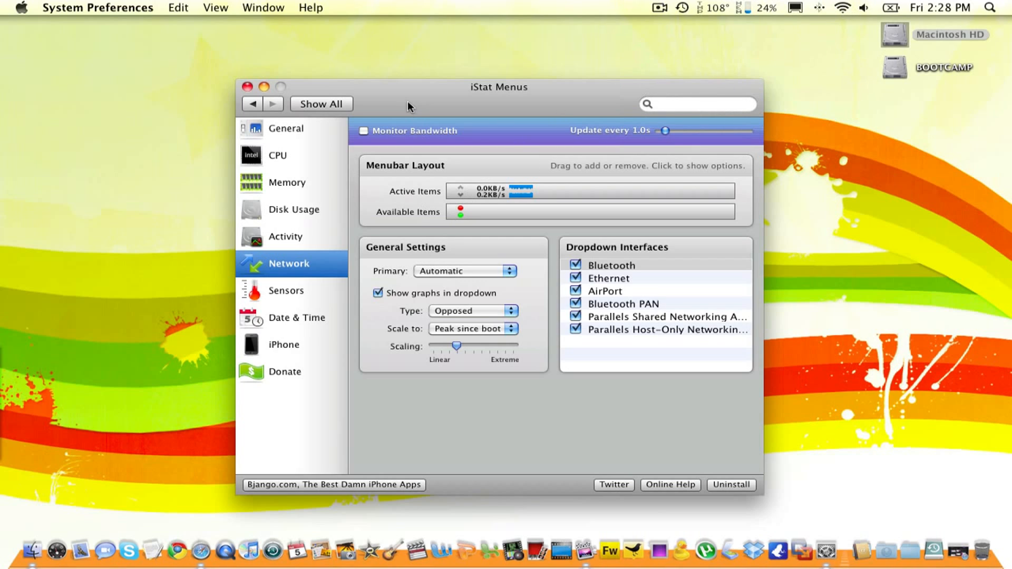
pyautogui.click(364, 131)
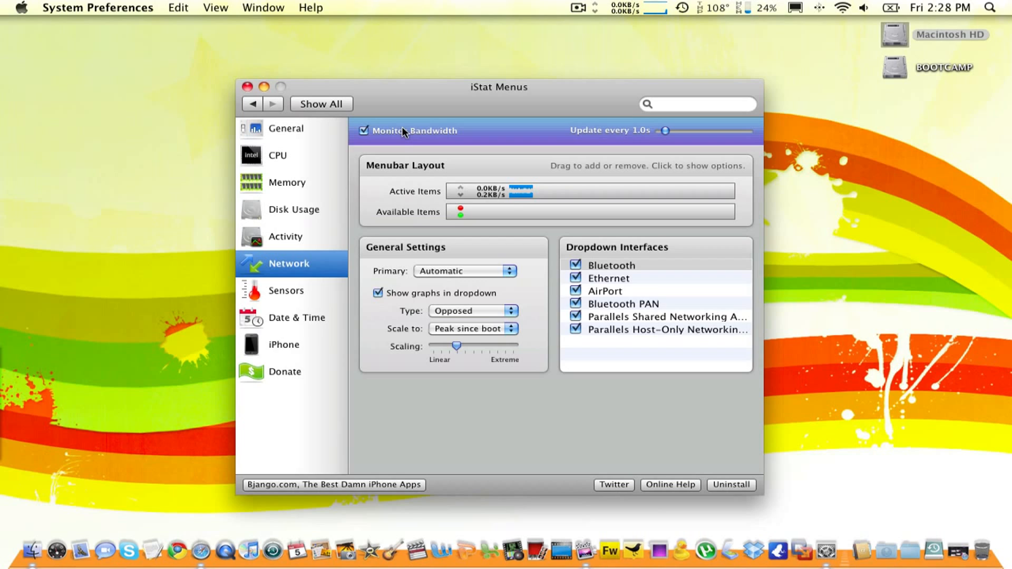
pyautogui.click(652, 7)
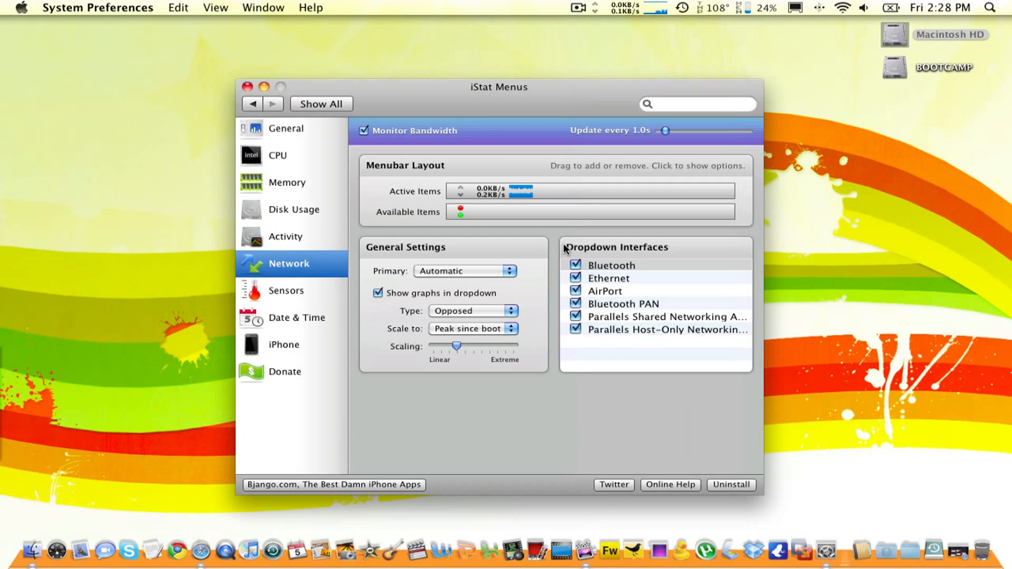
pyautogui.moveTo(562, 346)
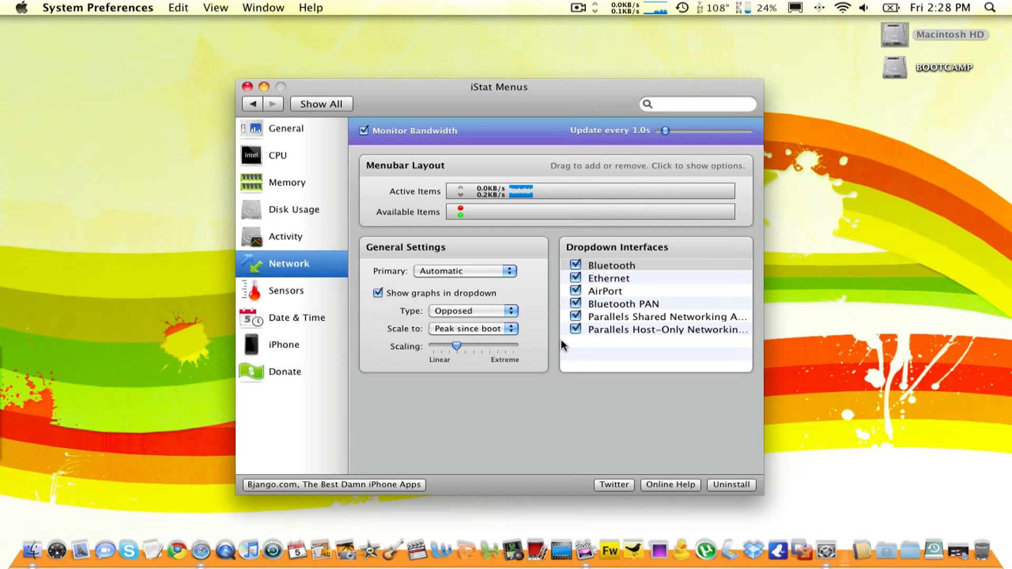
# Bring up the Sensors settings with CPU temperature monitoring shown.
pyautogui.click(286, 291)
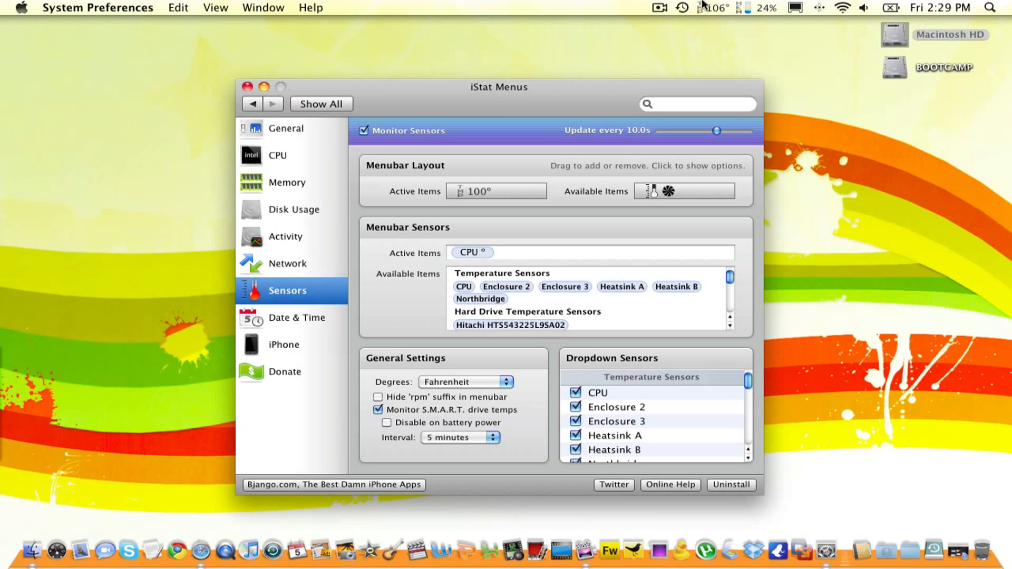
# View the sensor and memory dropdowns from the menu bar, then select Date & Time.
pyautogui.click(710, 8)
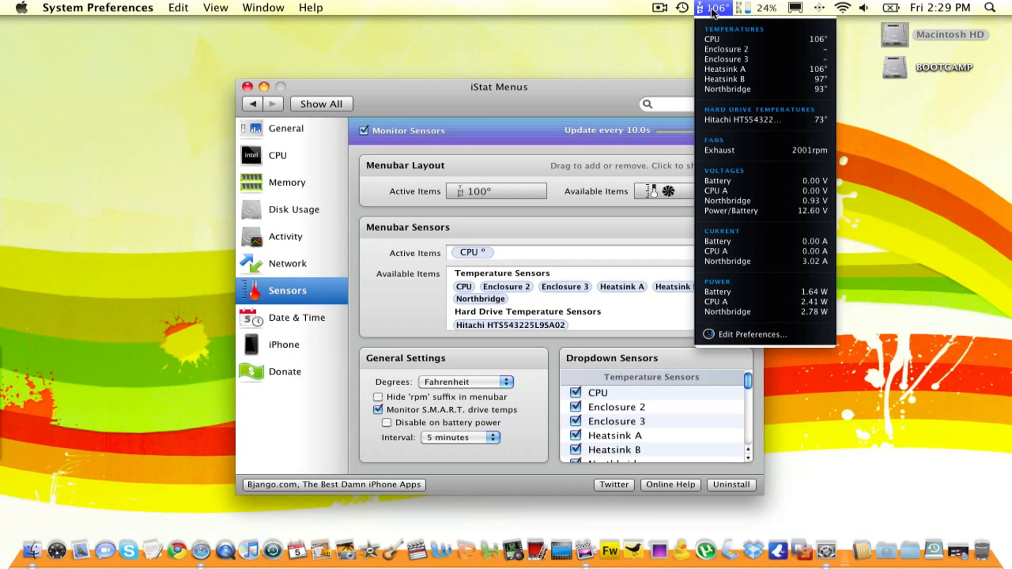
pyautogui.moveTo(703, 56)
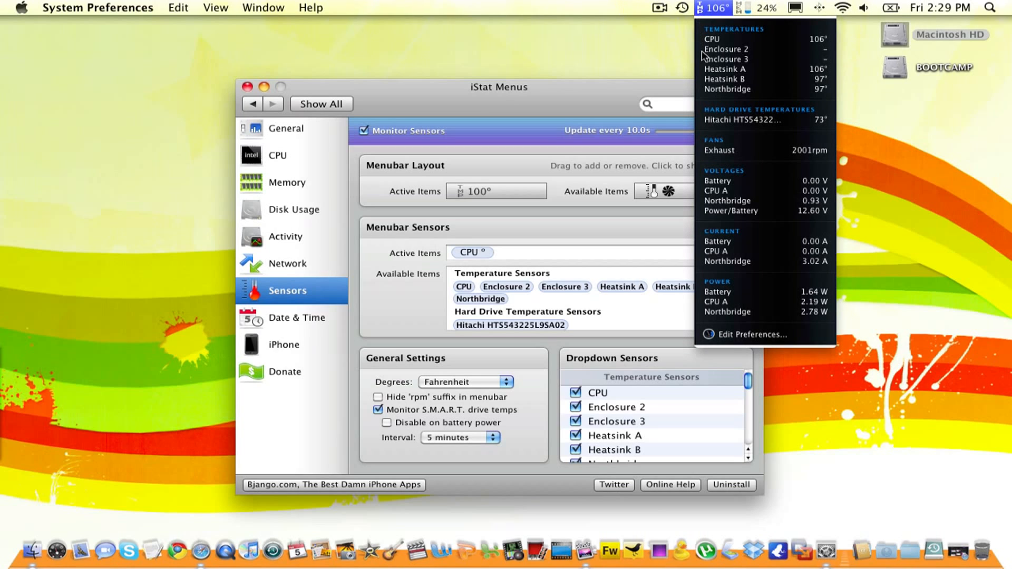
pyautogui.moveTo(784, 39)
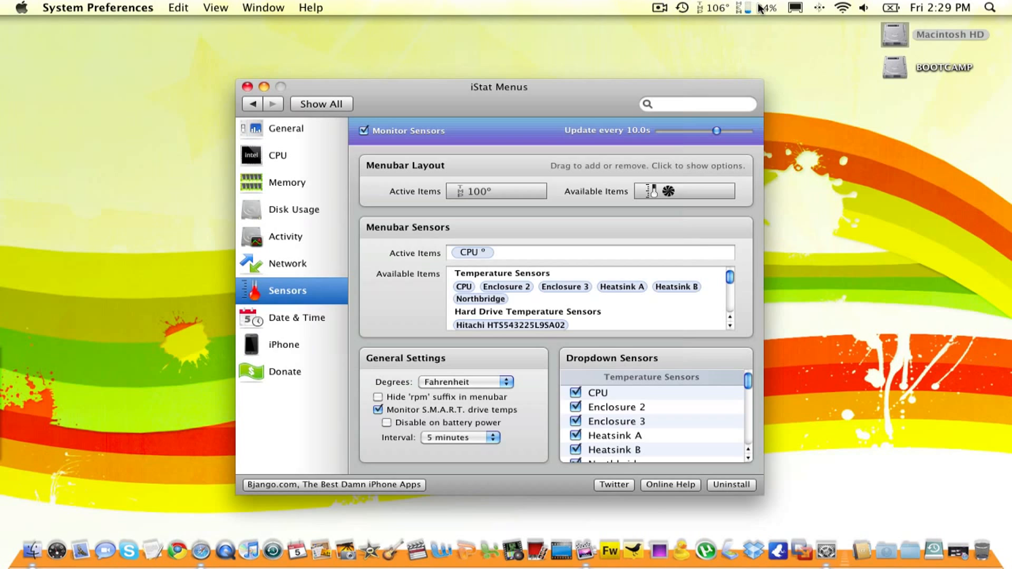
pyautogui.click(751, 8)
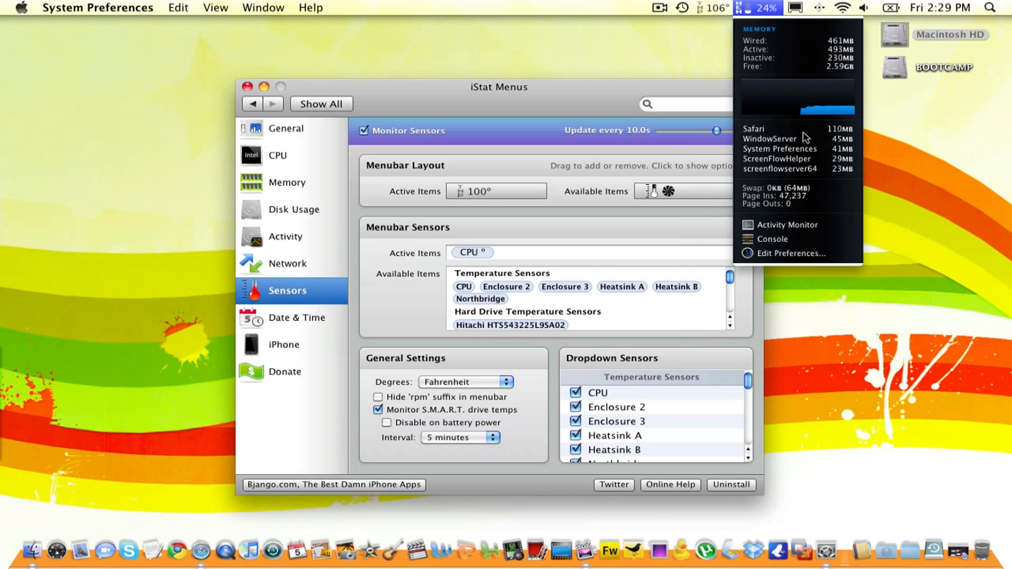
pyautogui.click(298, 317)
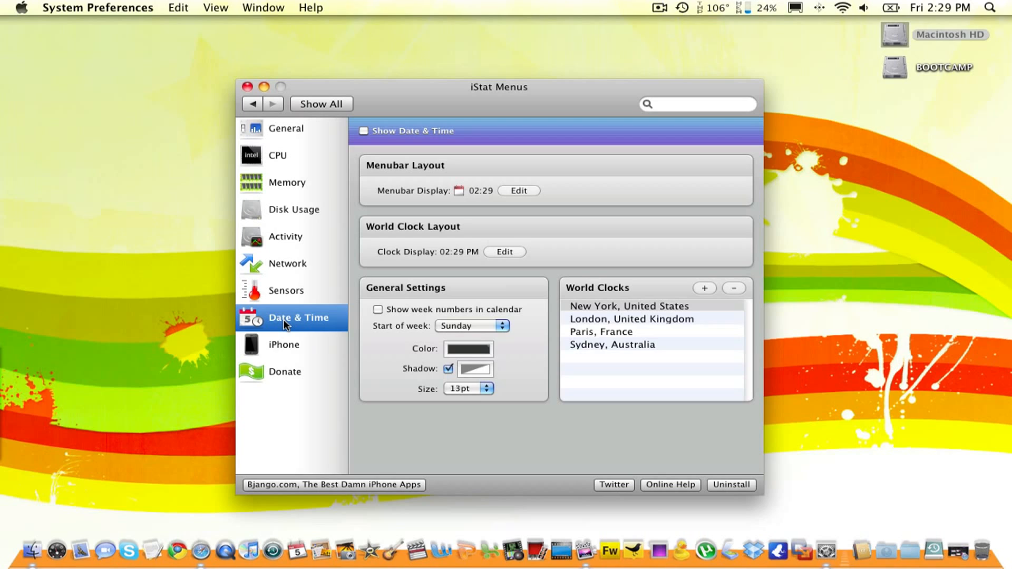
pyautogui.moveTo(295, 490)
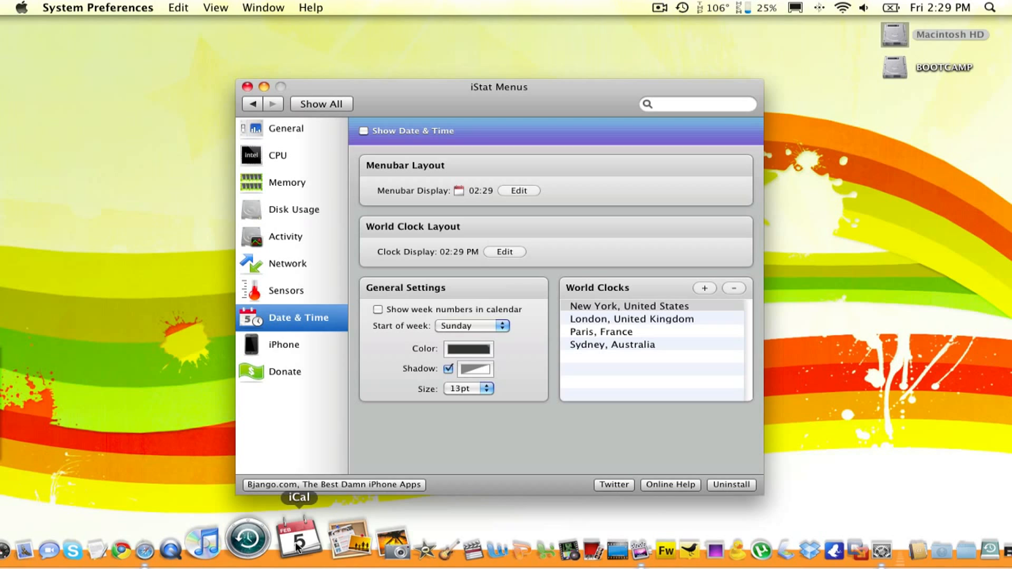
pyautogui.moveTo(593, 38)
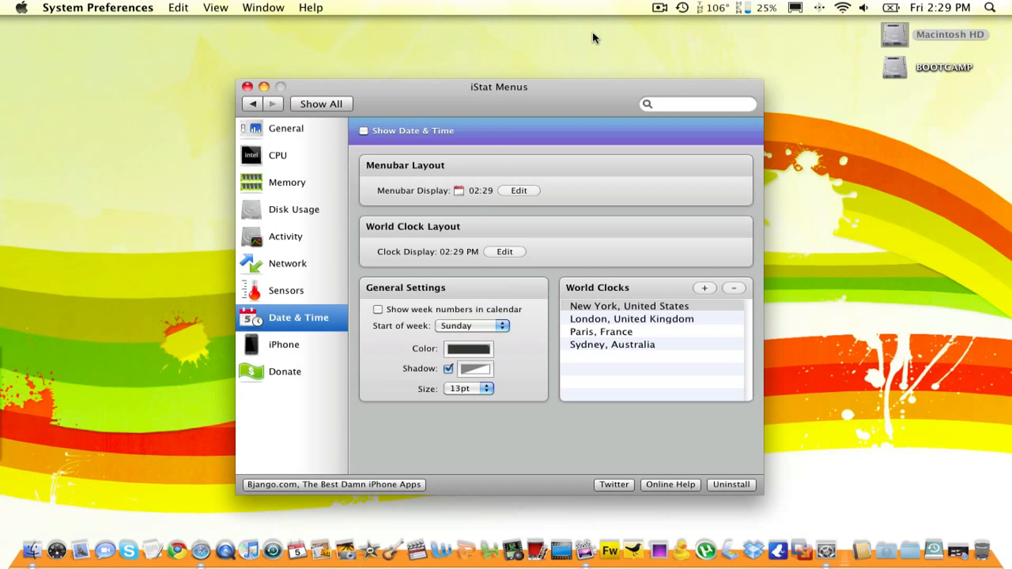
# Toggle Show Date & Time on then off, return to General and view the sensor readings.
pyautogui.click(364, 131)
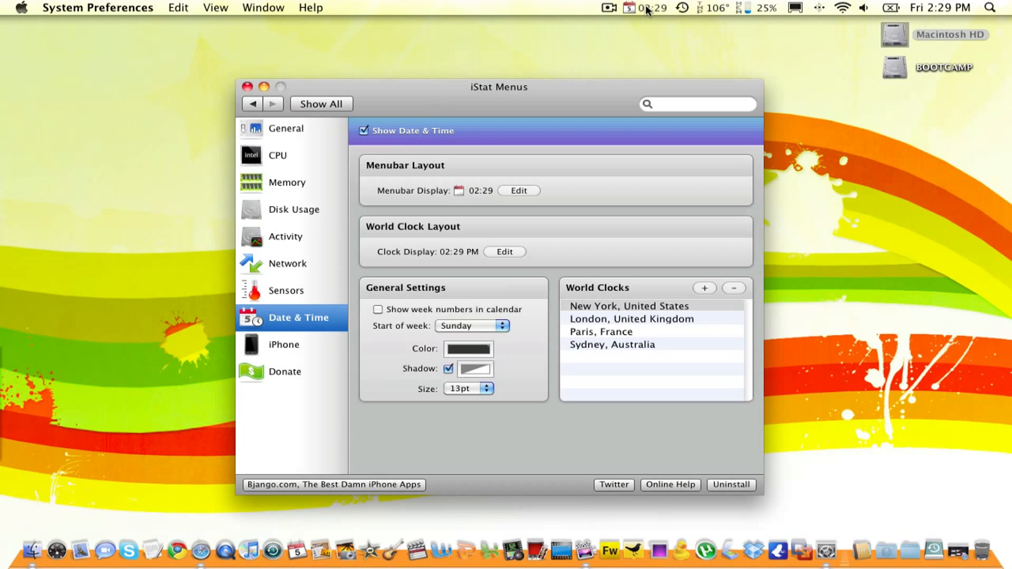
pyautogui.moveTo(929, 11)
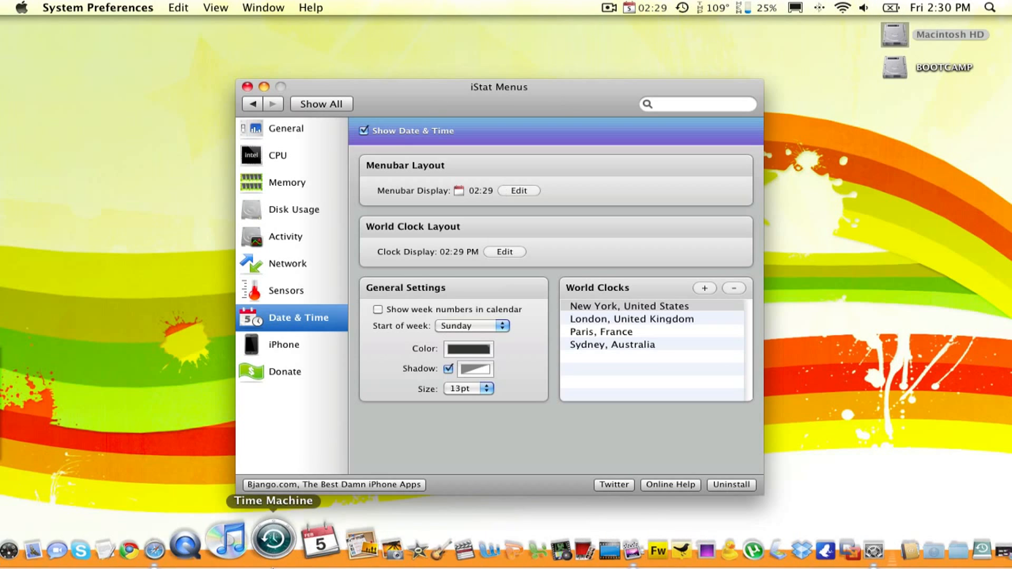
pyautogui.moveTo(298, 541)
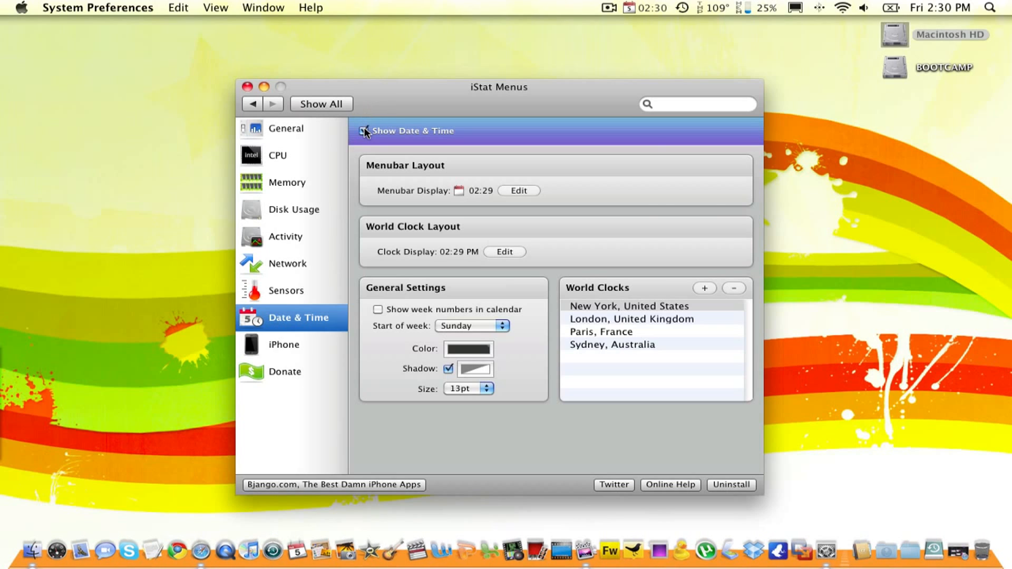
pyautogui.click(286, 128)
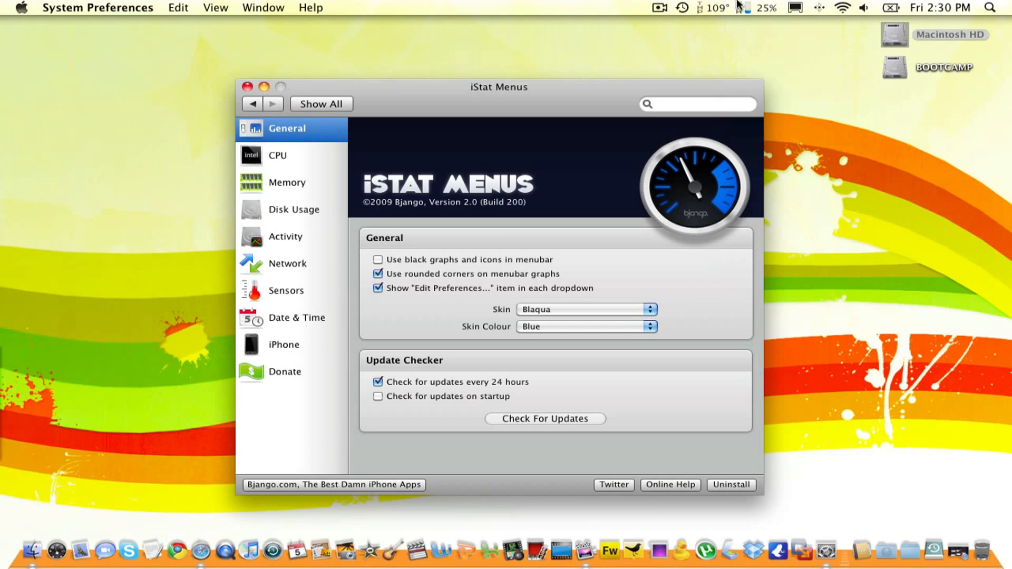
pyautogui.click(705, 8)
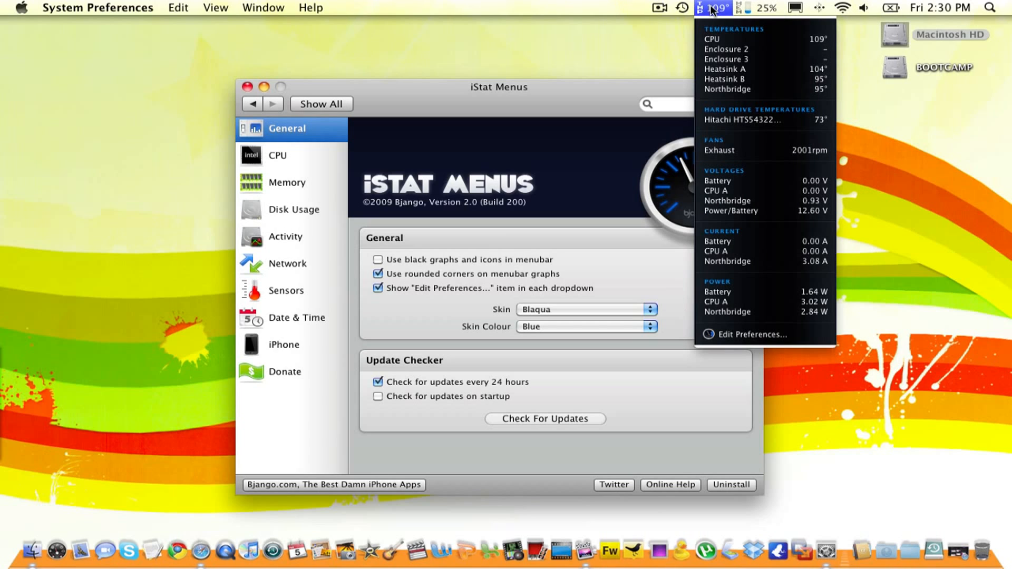